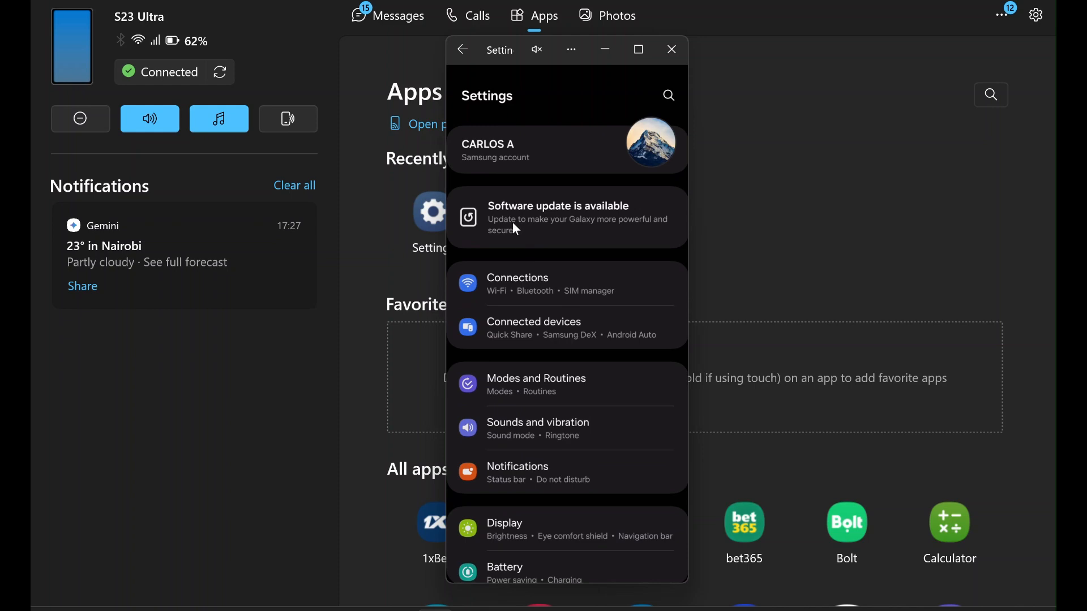
mouse_move(500, 217)
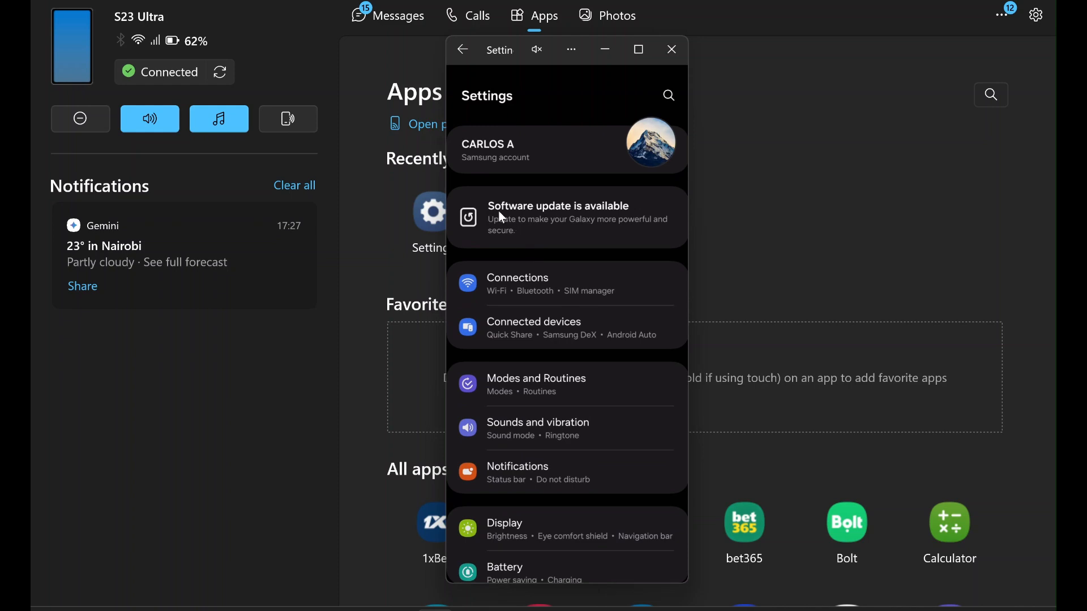
mouse_move(592, 215)
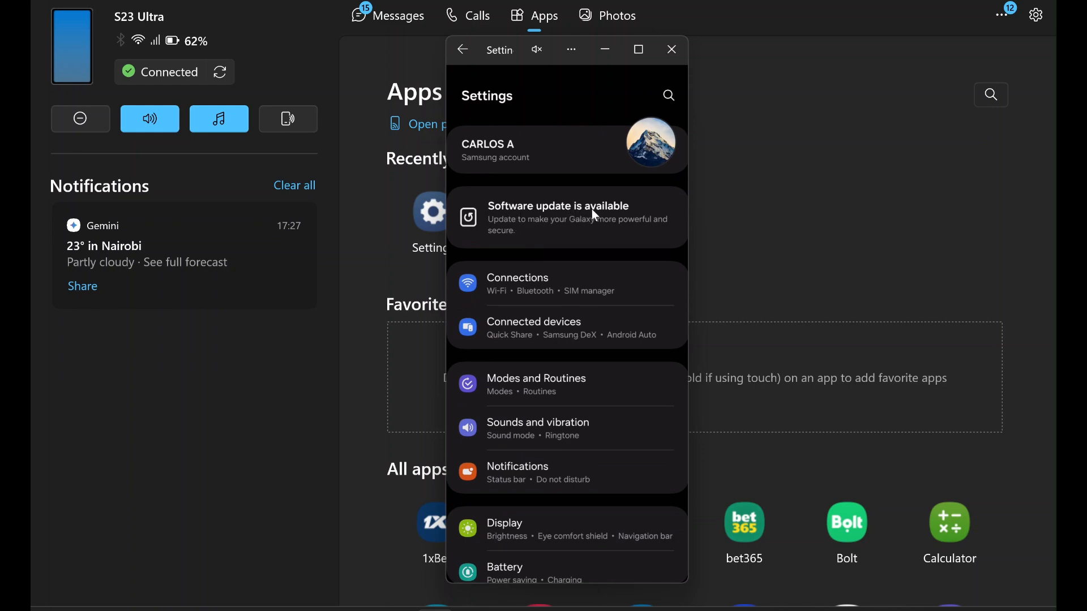
Reach Software update and the paused One UI download with its release notes
scroll(down, 3)
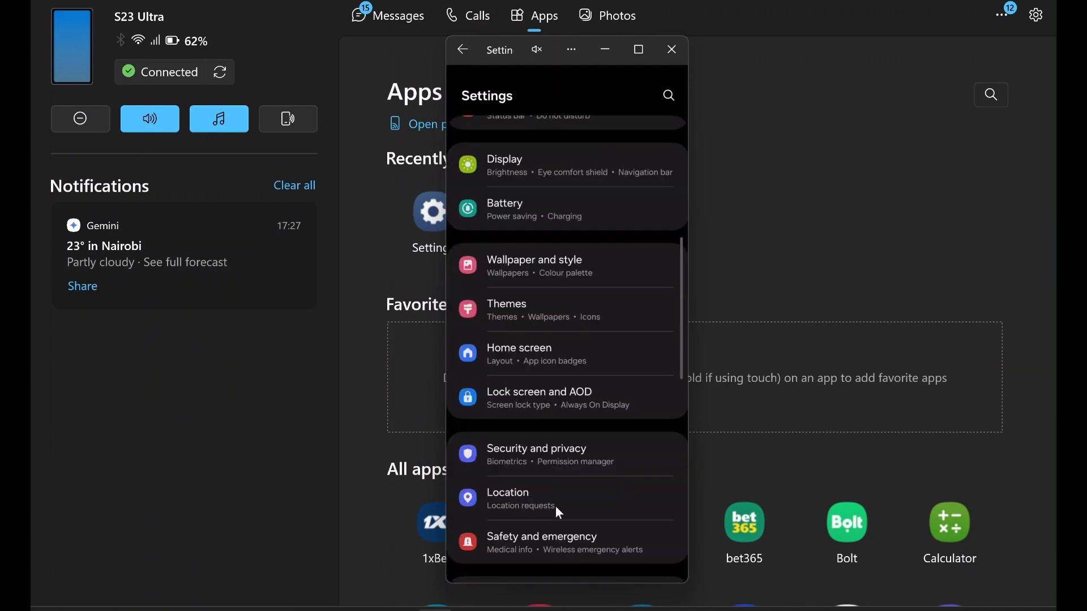
scroll(down, 3)
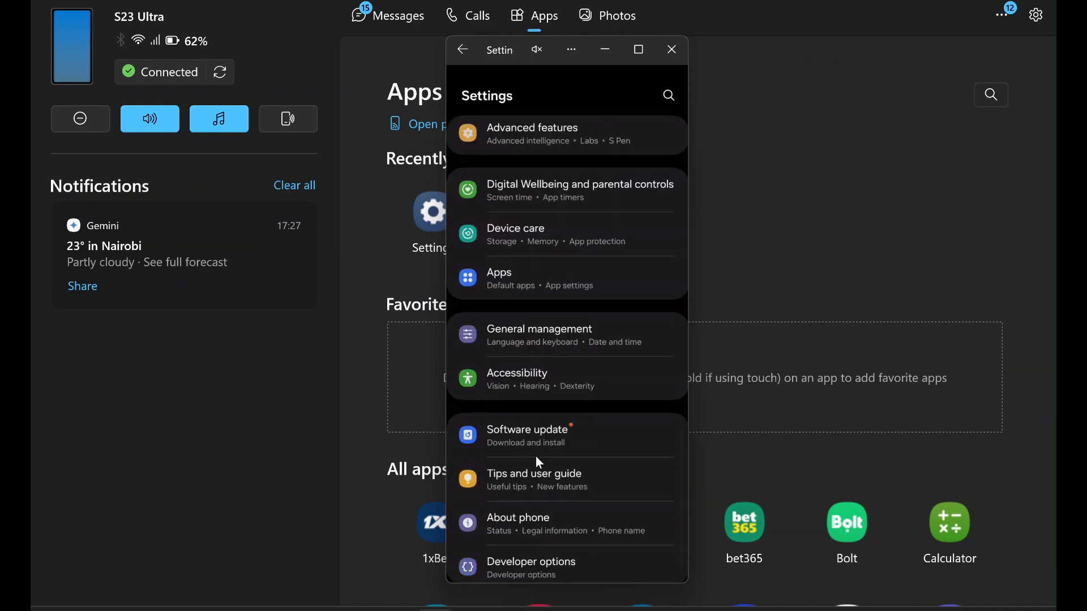
click(526, 435)
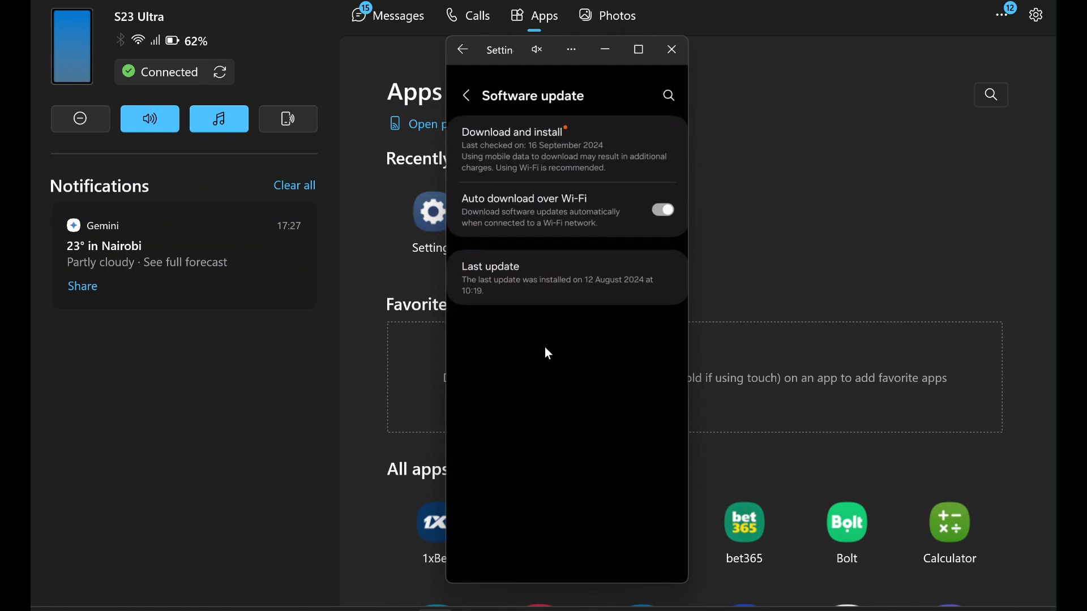
click(513, 132)
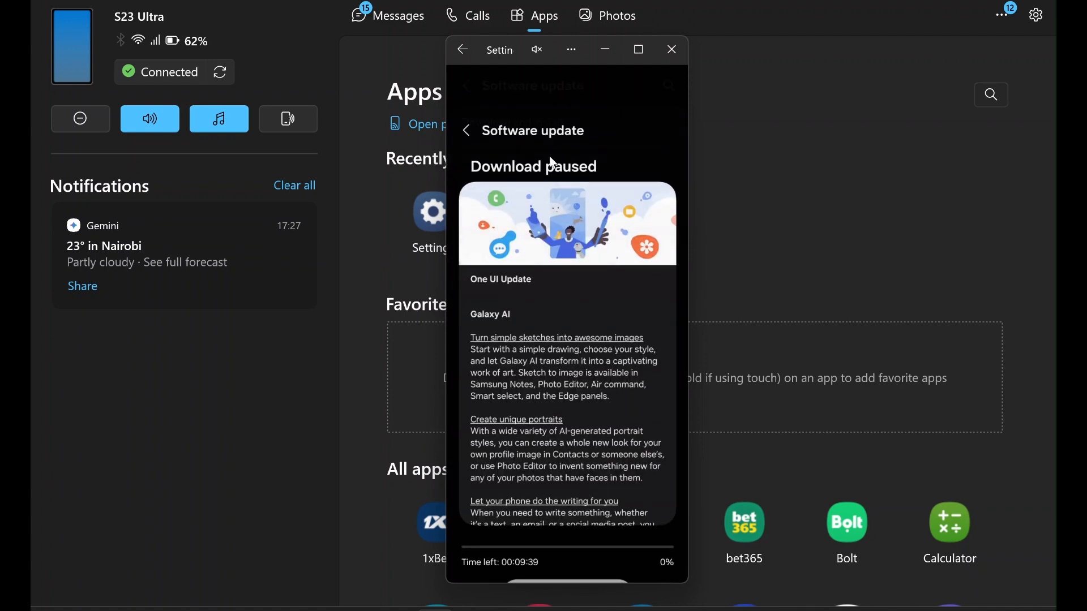
scroll(up, 3)
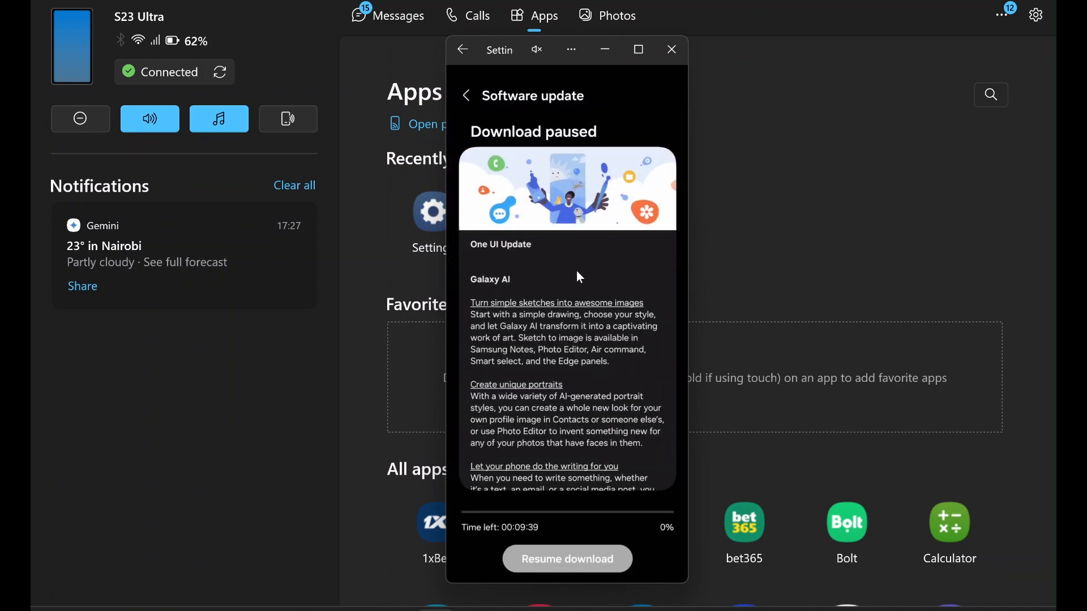
mouse_move(568, 327)
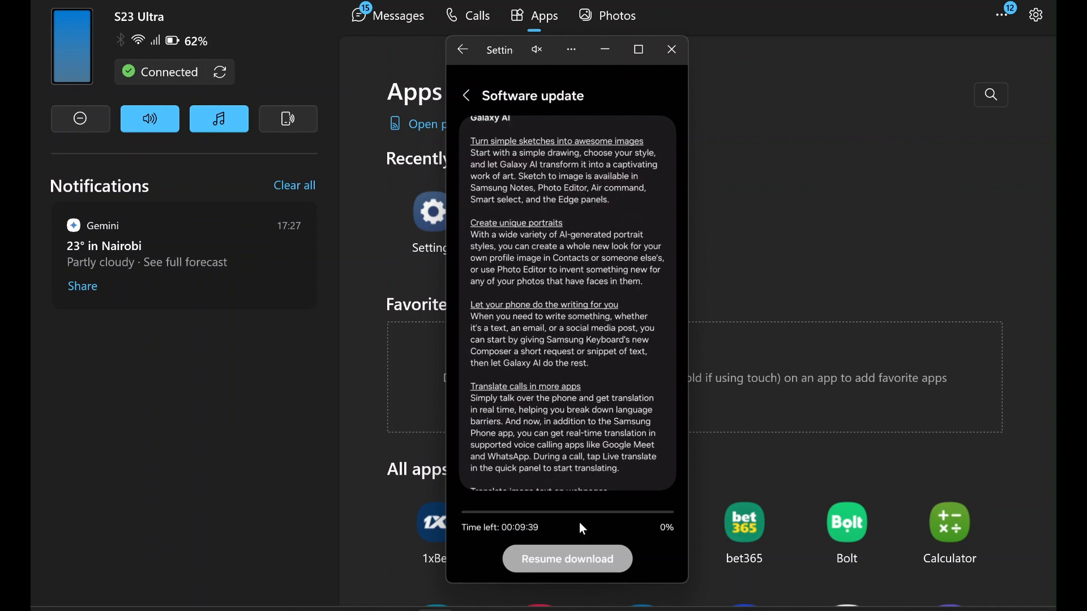
scroll(down, 3)
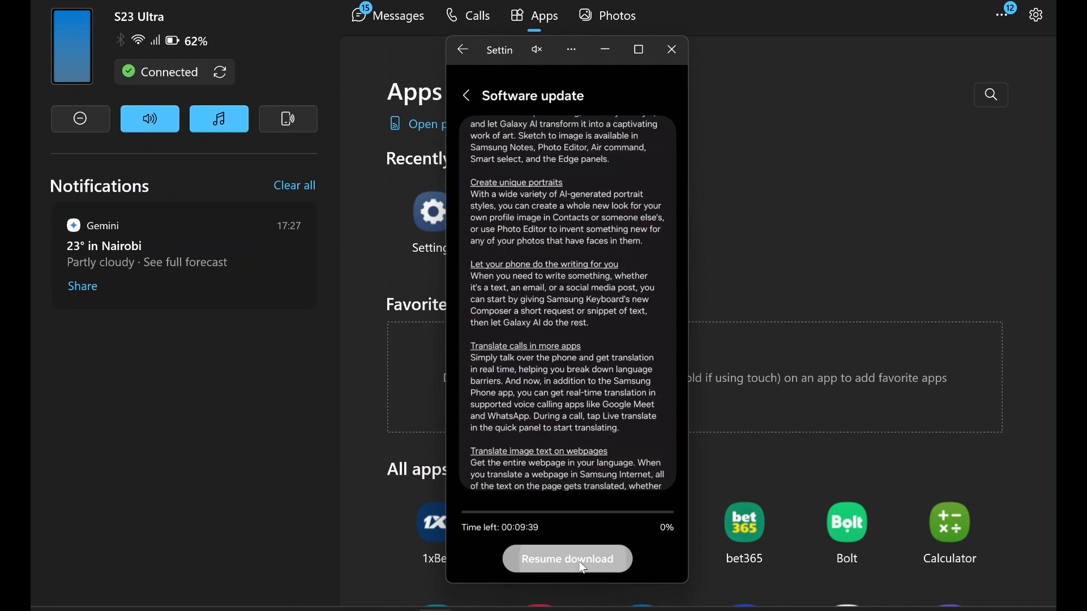
Resume the One UI download and scroll the notes down to Update information (2763.98 MB)
click(566, 558)
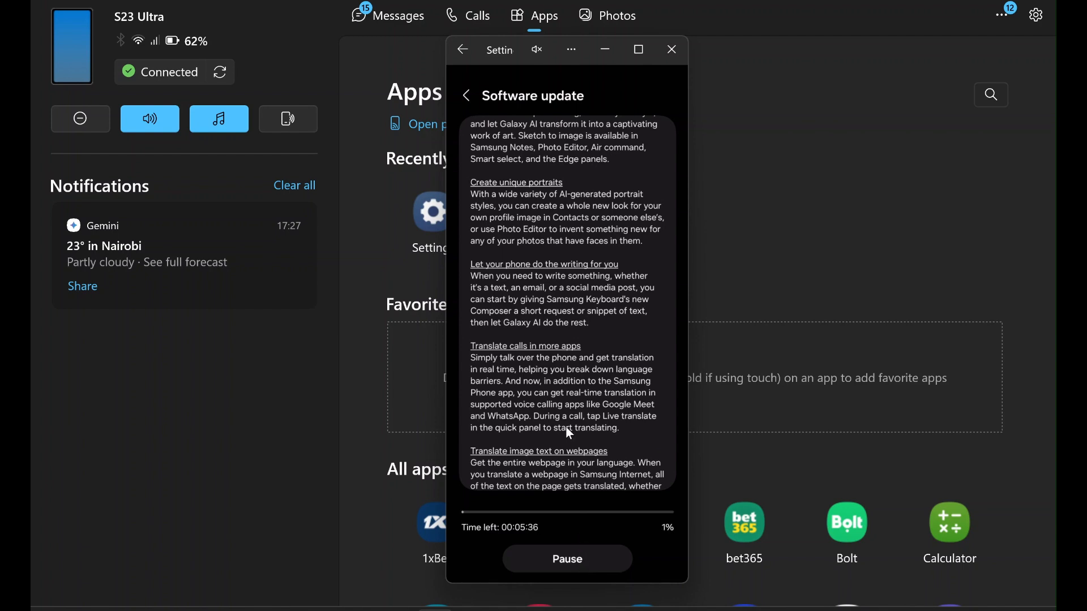
scroll(down, 3)
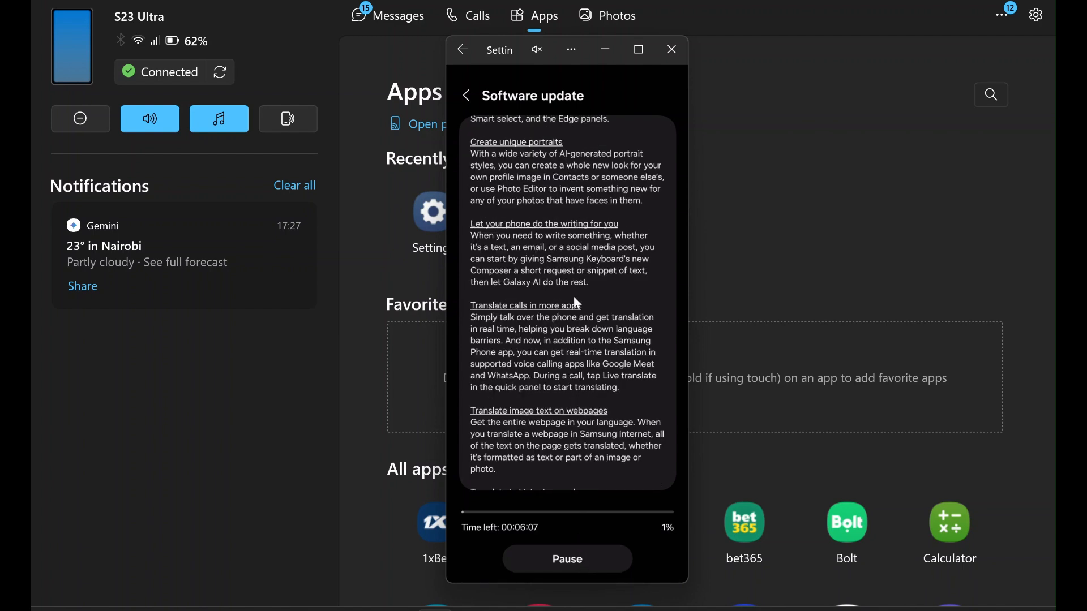
scroll(down, 3)
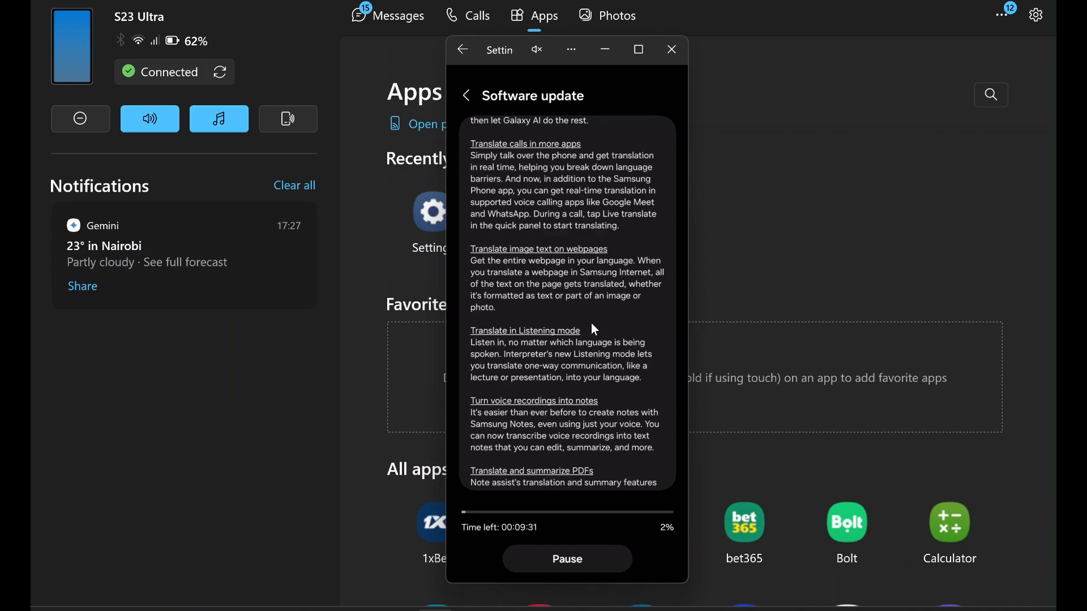
scroll(down, 3)
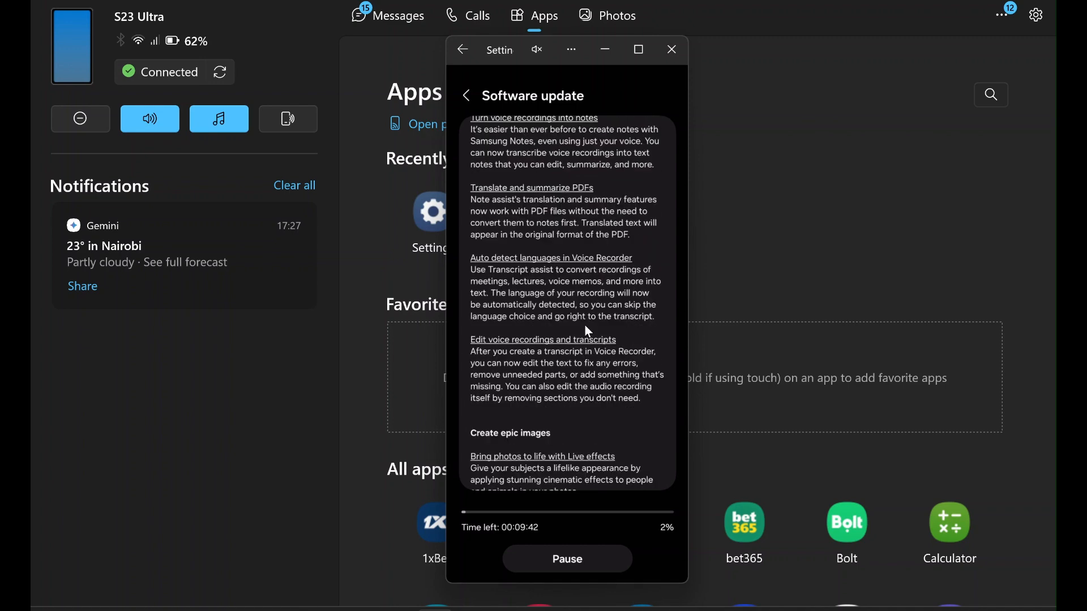
scroll(down, 3)
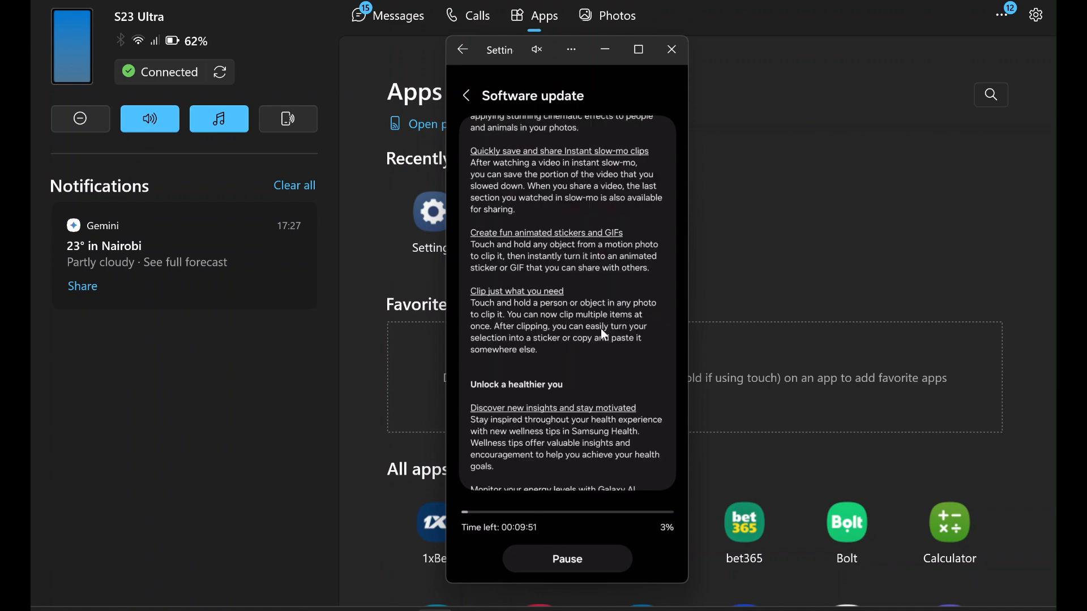
scroll(down, 3)
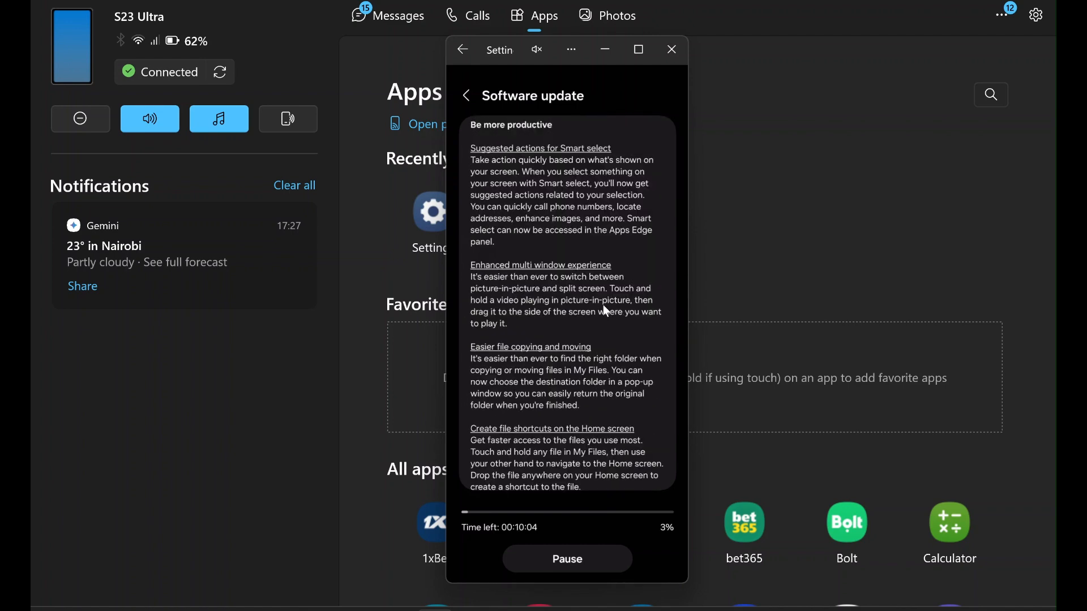
scroll(down, 3)
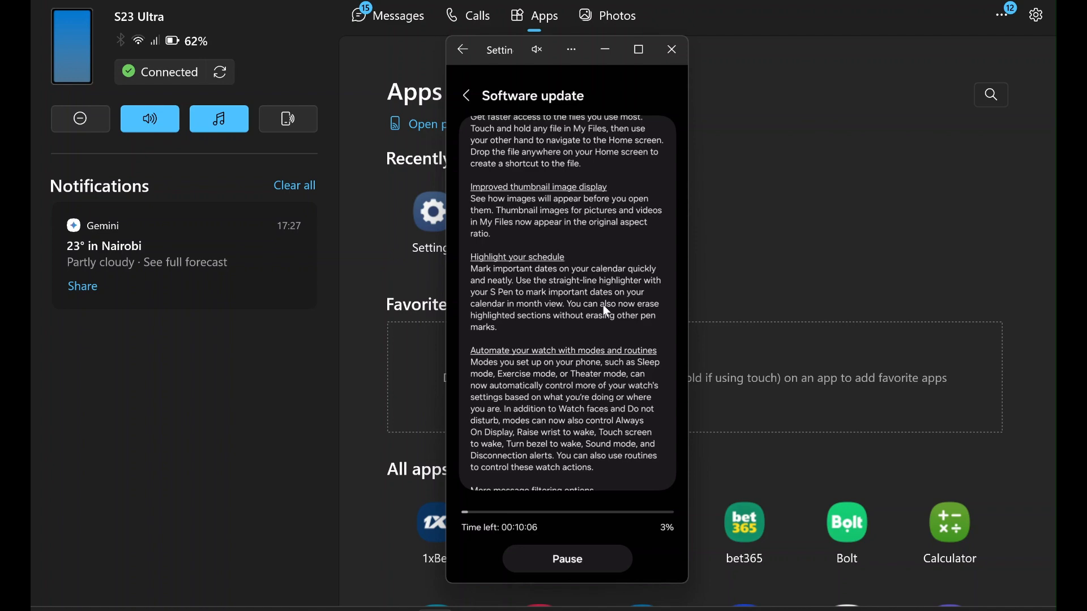
scroll(down, 3)
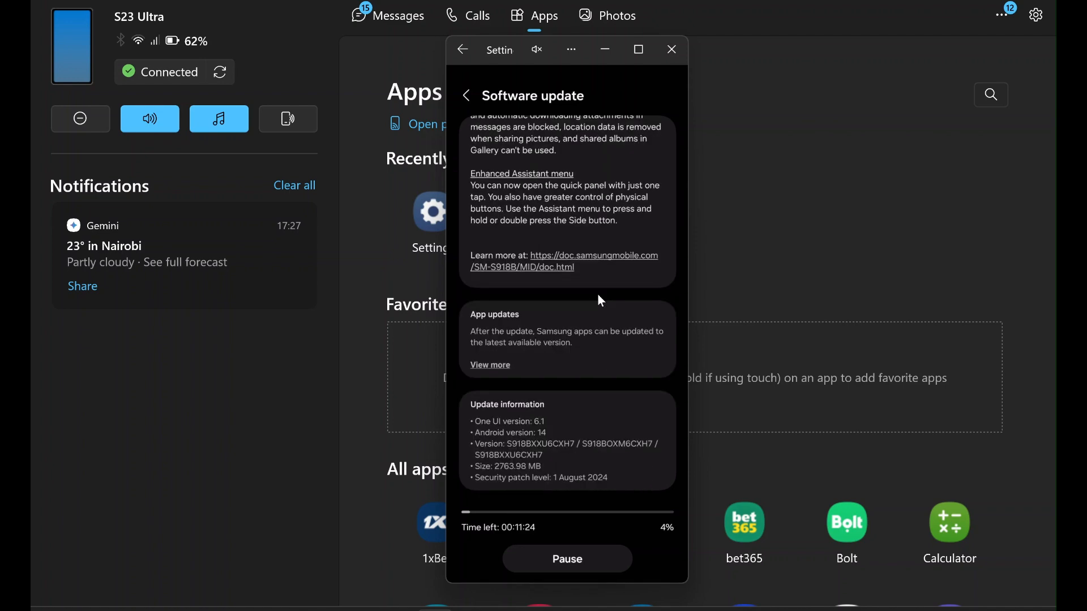
mouse_move(502, 474)
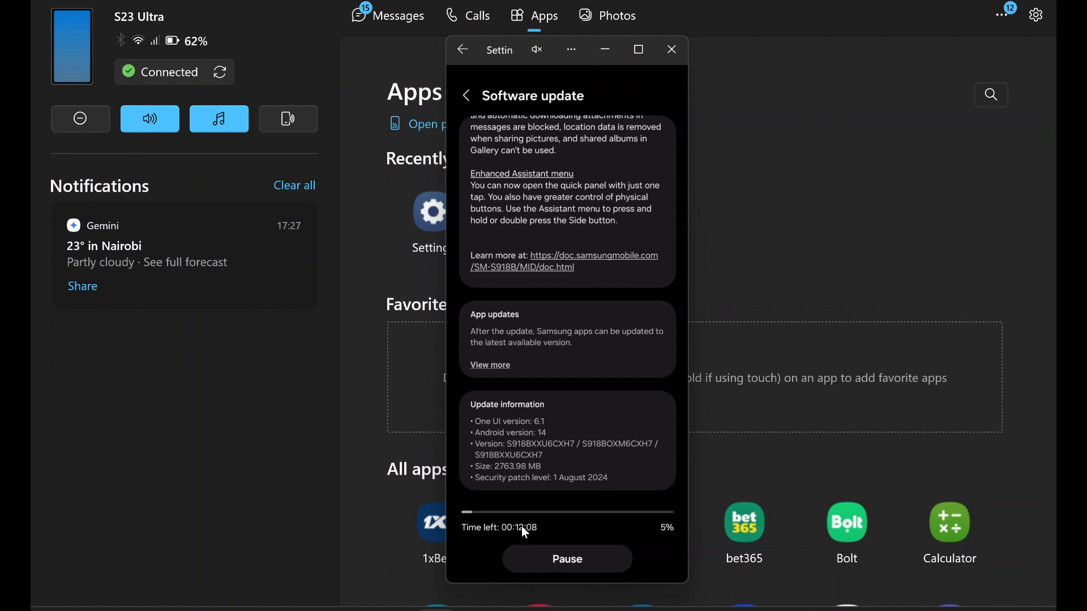
mouse_move(592, 409)
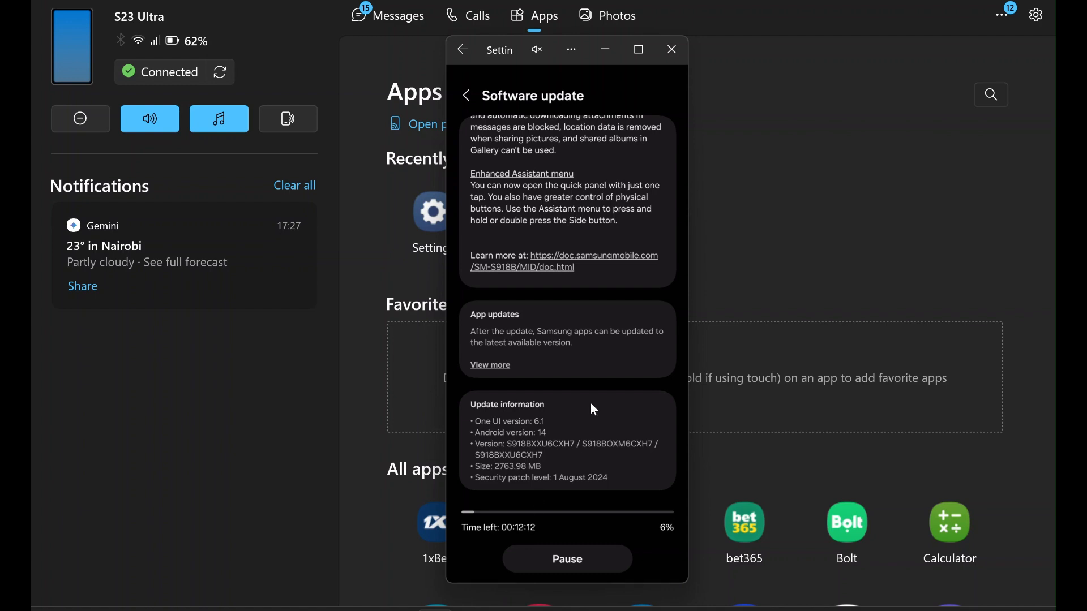
scroll(up, 3)
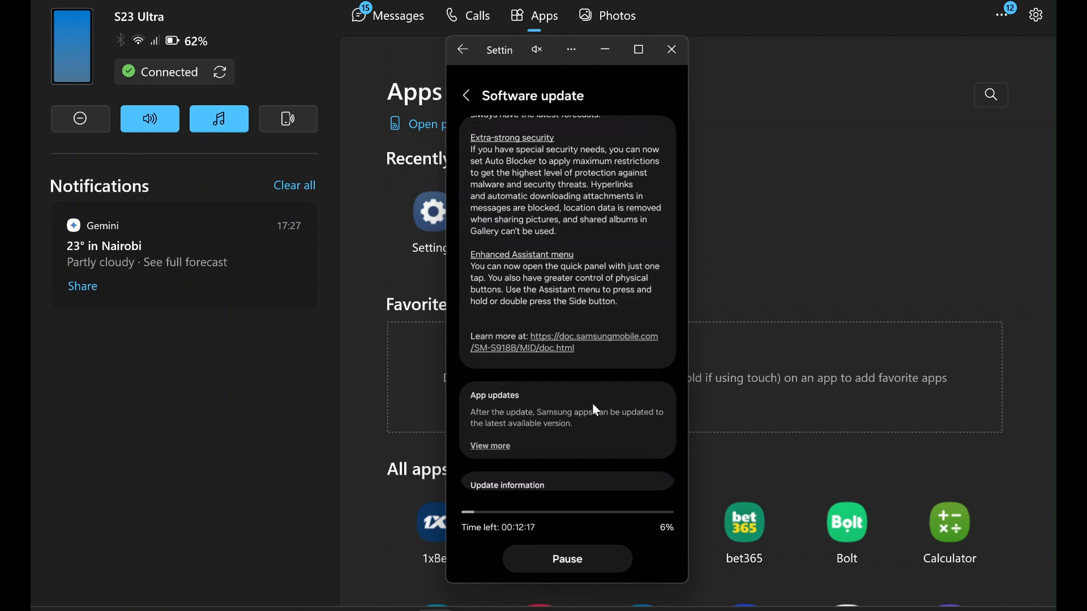
scroll(up, 3)
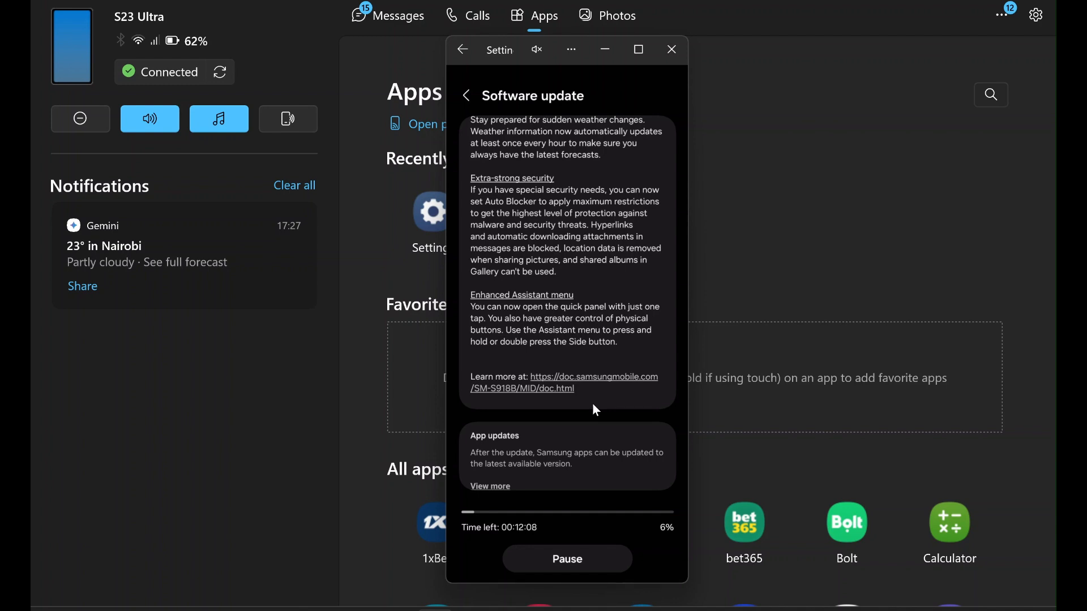
scroll(up, 3)
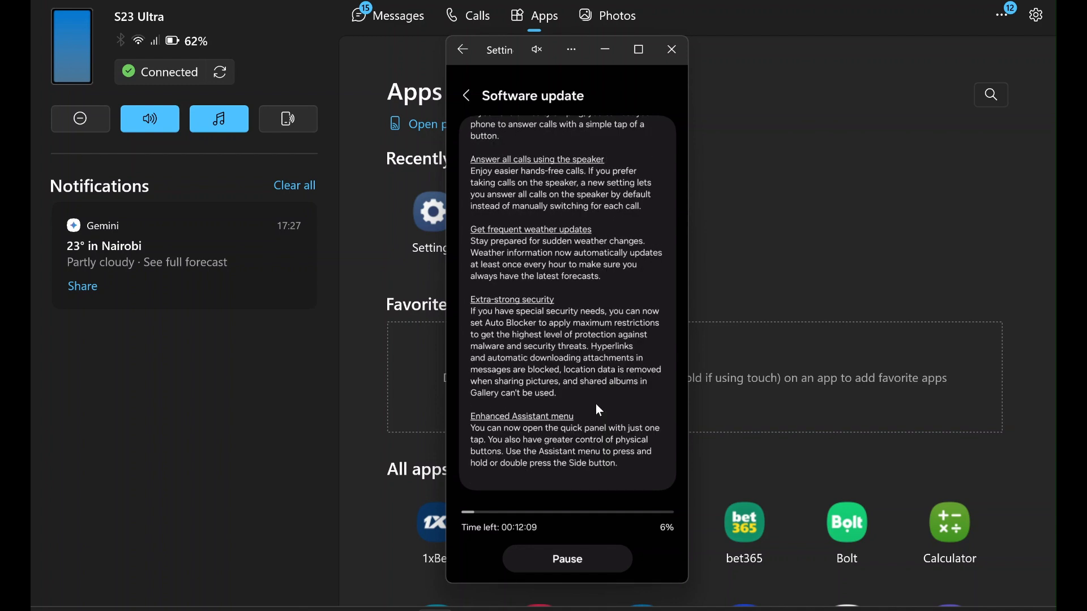
scroll(up, 3)
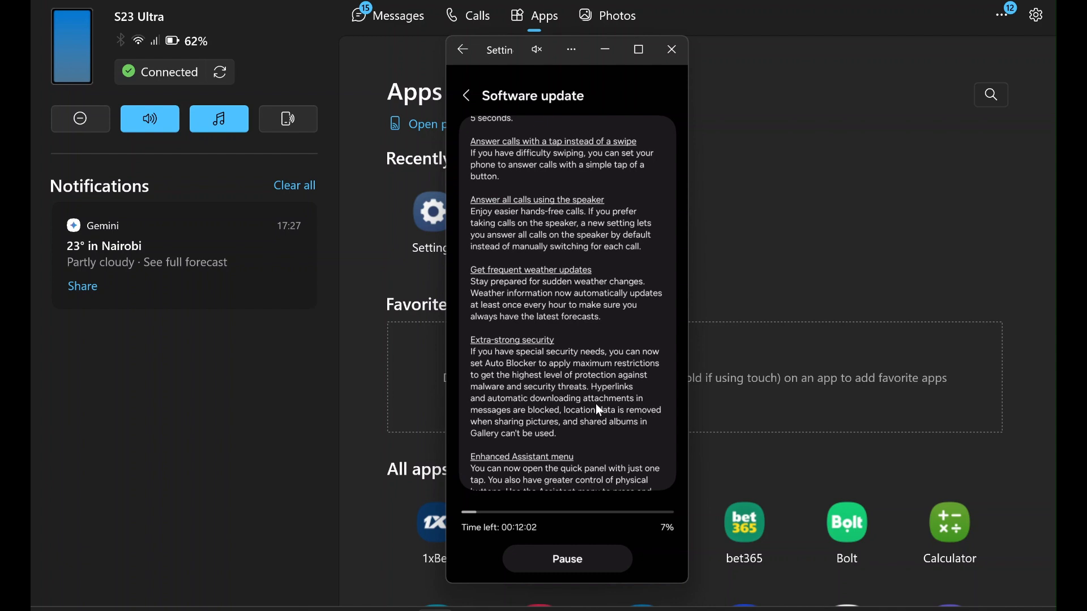
mouse_move(636, 330)
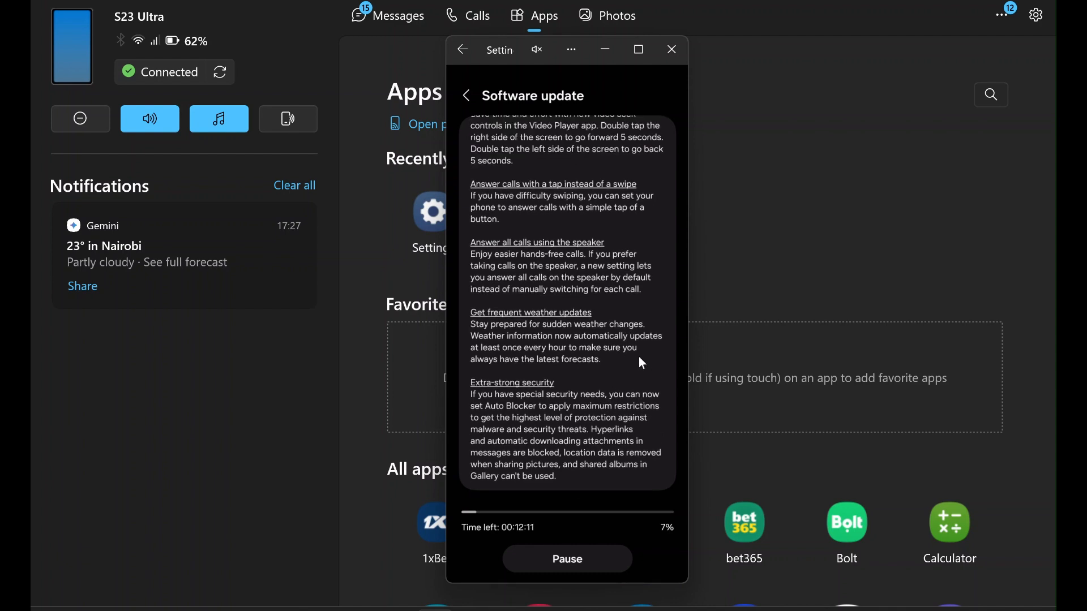
scroll(up, 3)
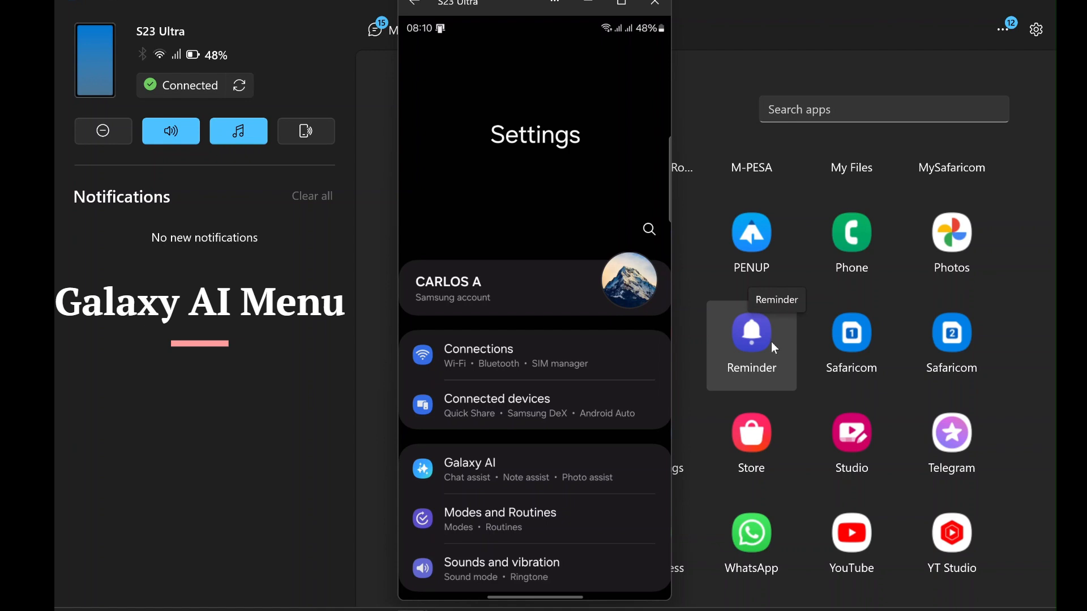
mouse_move(471, 482)
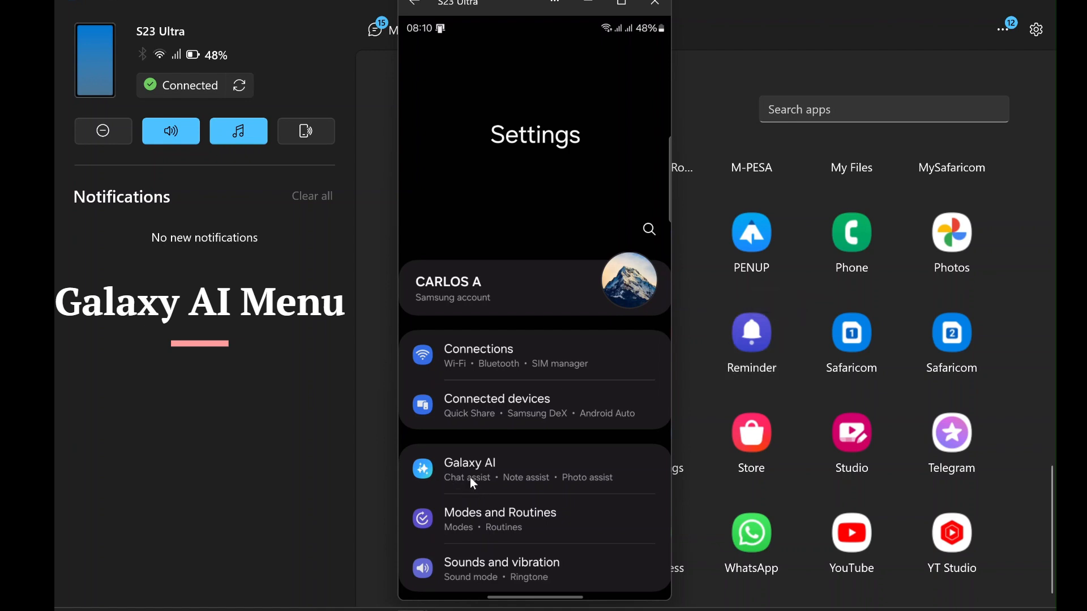
Show the Galaxy AI settings list of Note, Transcript, Browsing, Photo and Drawing assist
click(468, 468)
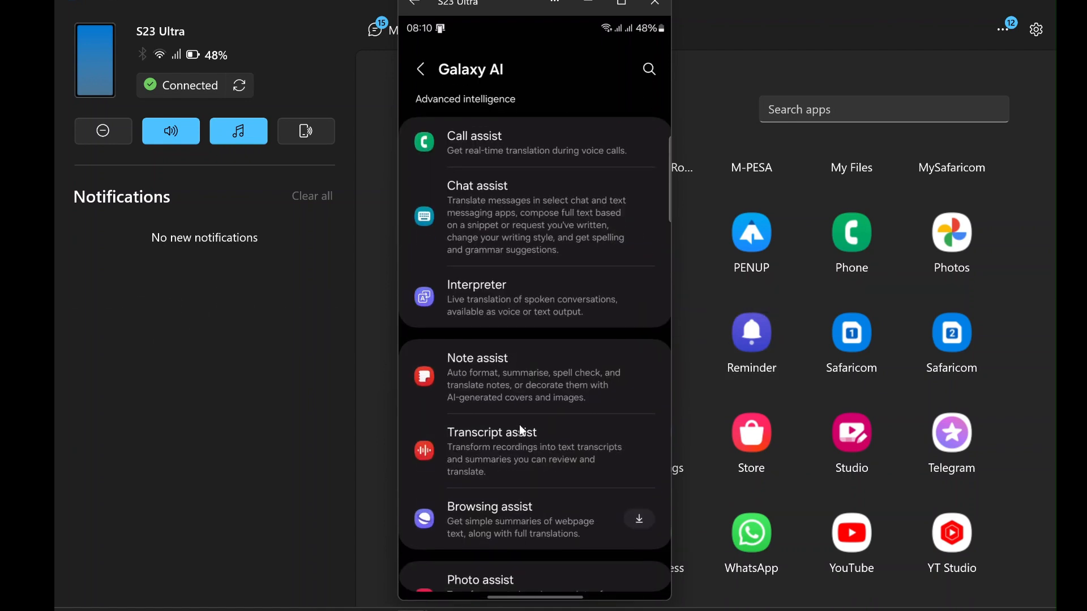
scroll(down, 3)
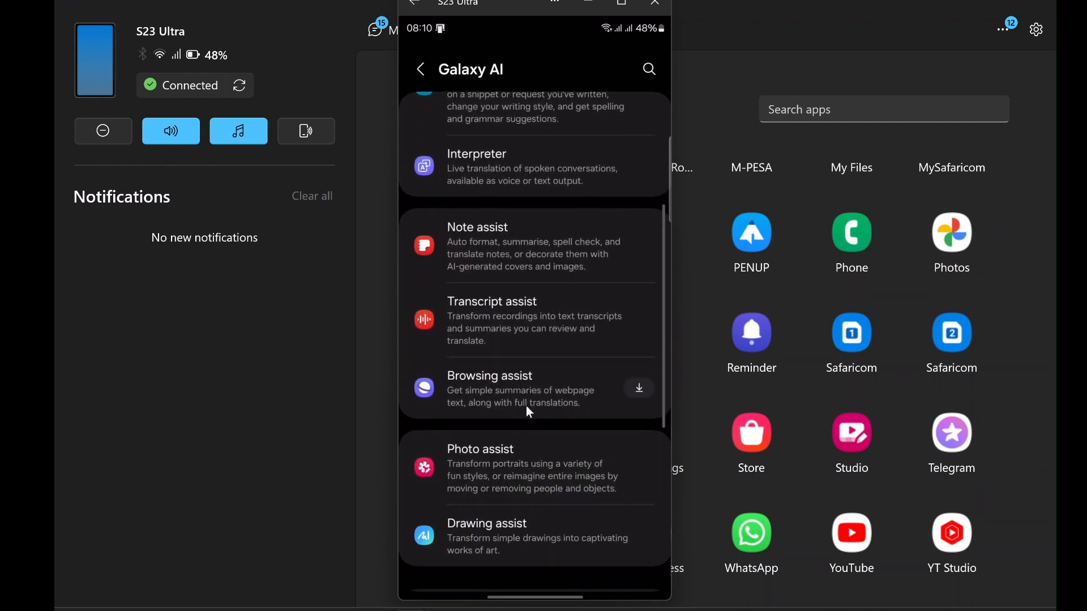
scroll(down, 3)
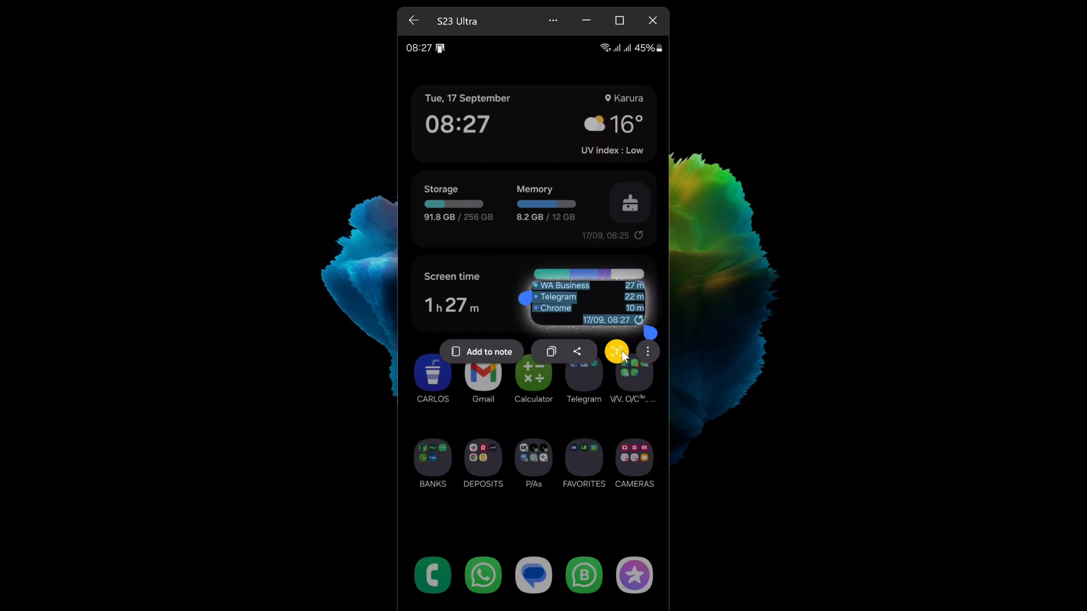
Apply the AI option to the captured Screen time widget and finish the capture
click(646, 351)
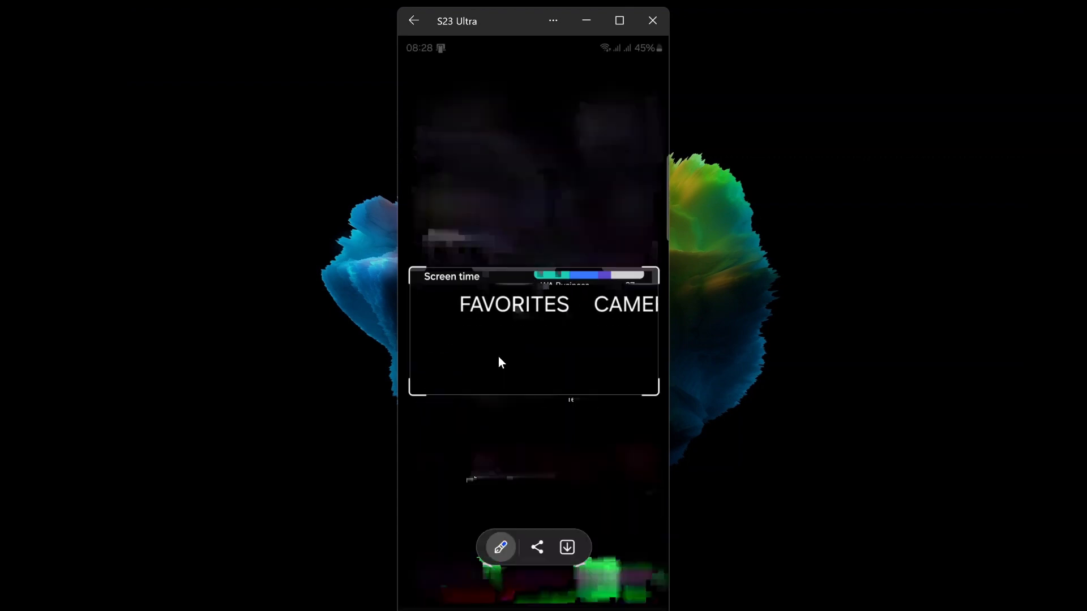
click(500, 546)
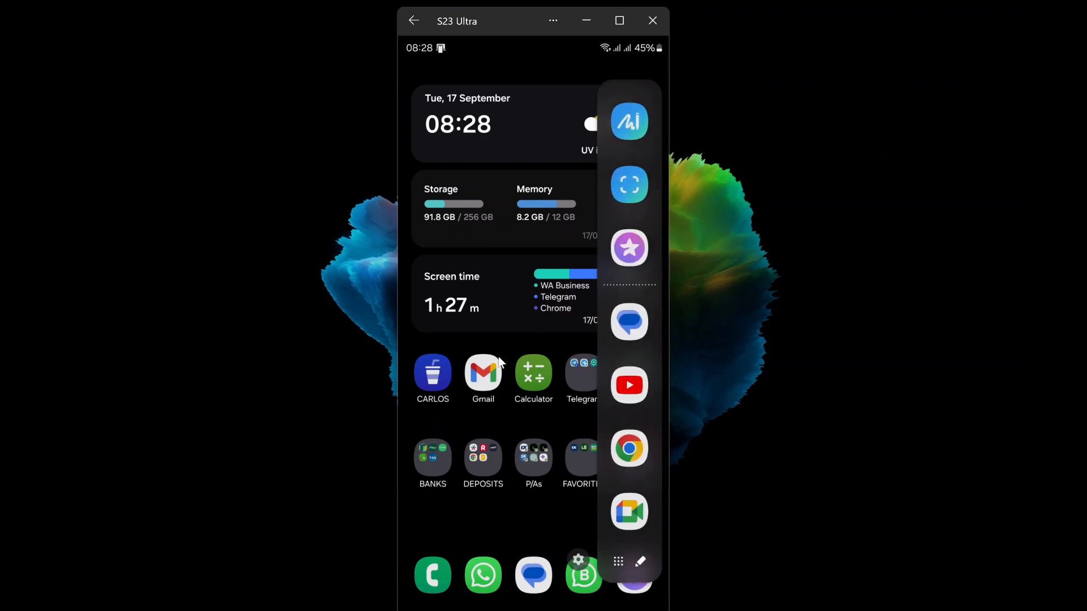
mouse_move(438, 222)
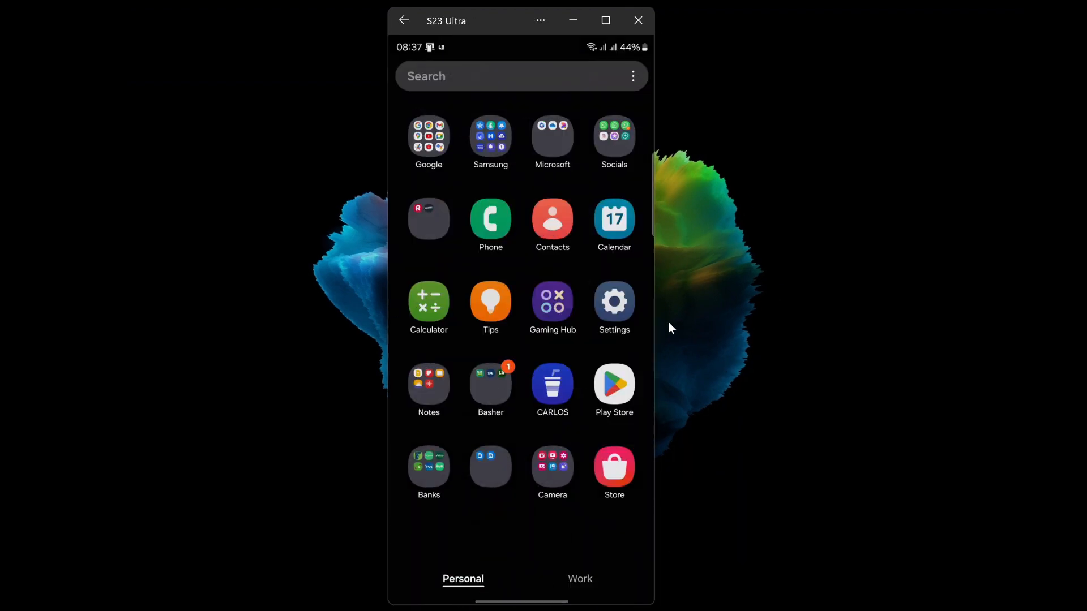
Reach Auto Blocker's Maximum restrictions via Security and privacy, leaving it off, and go back
click(614, 301)
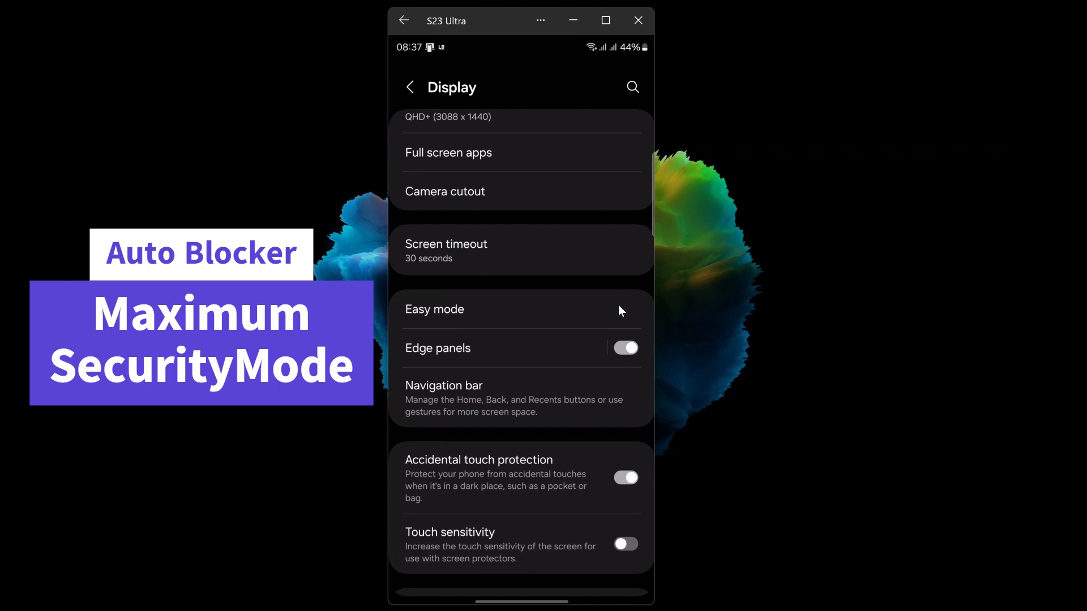
click(410, 88)
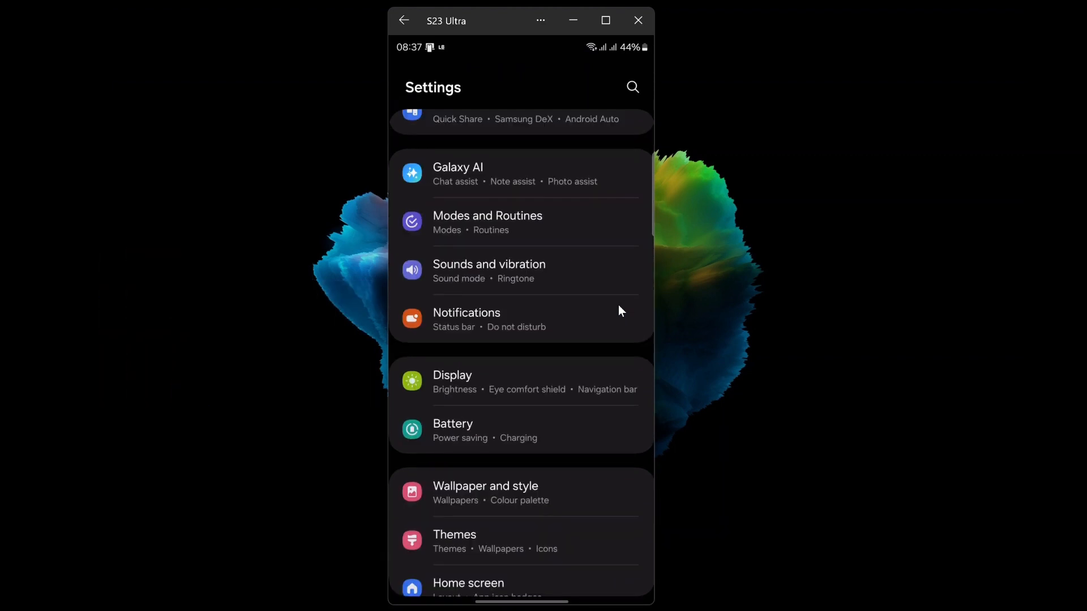
scroll(down, 3)
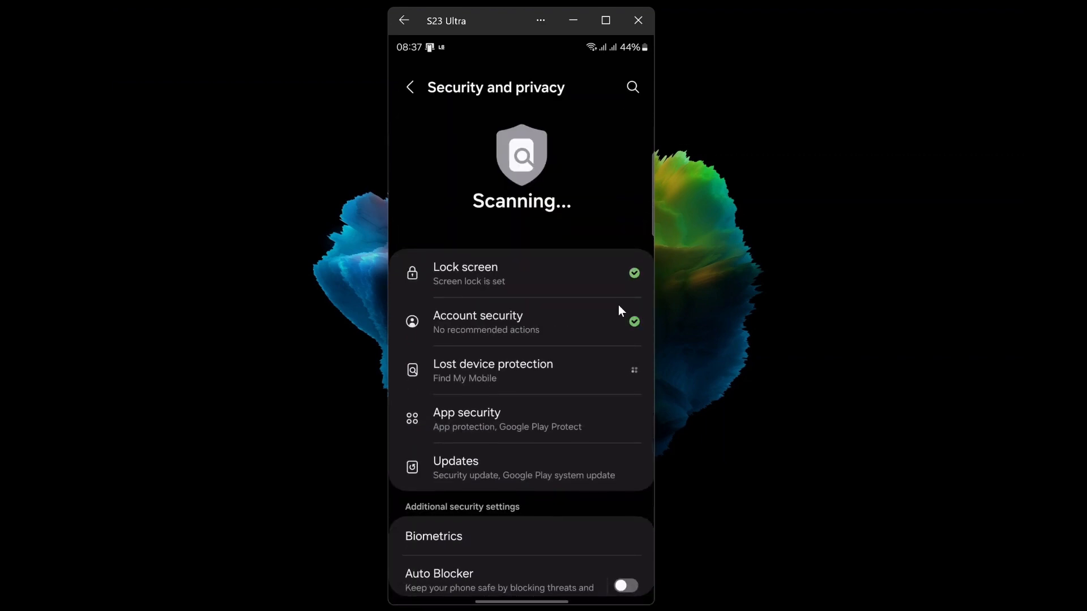
click(439, 573)
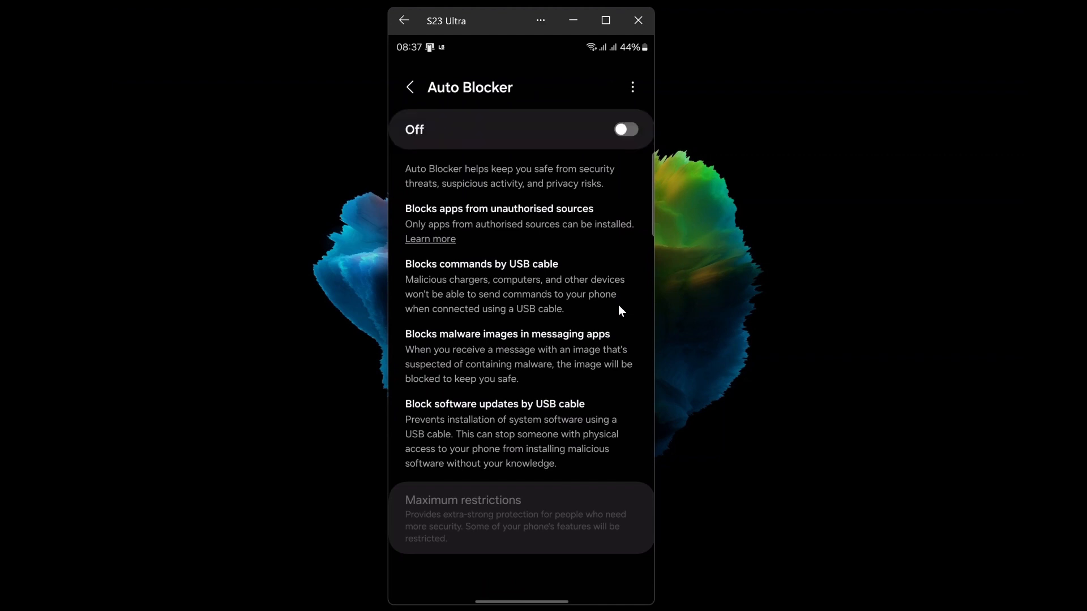
click(624, 129)
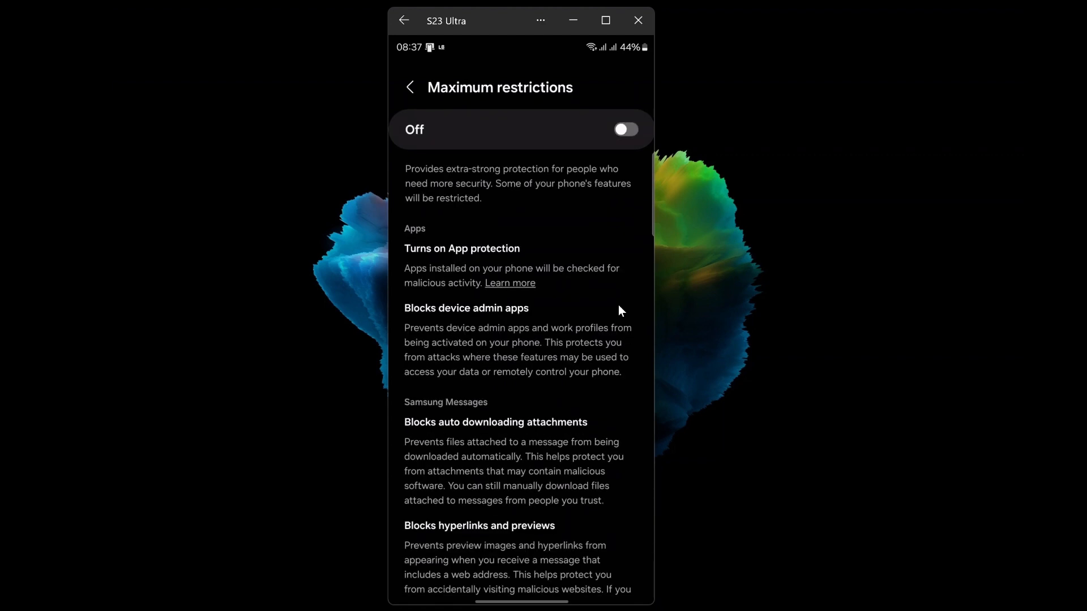
click(408, 87)
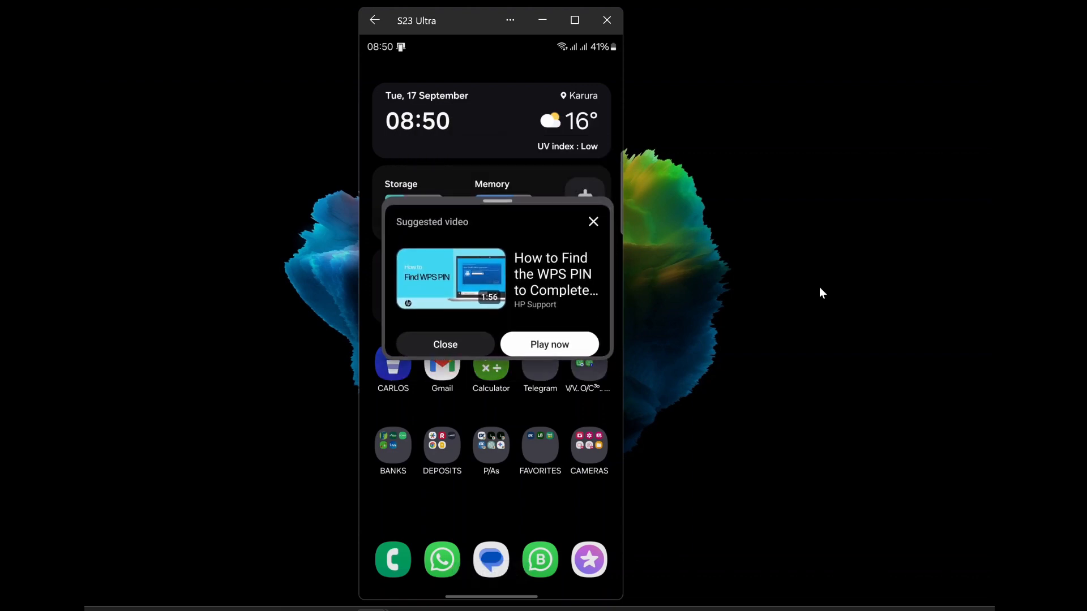
mouse_move(495, 209)
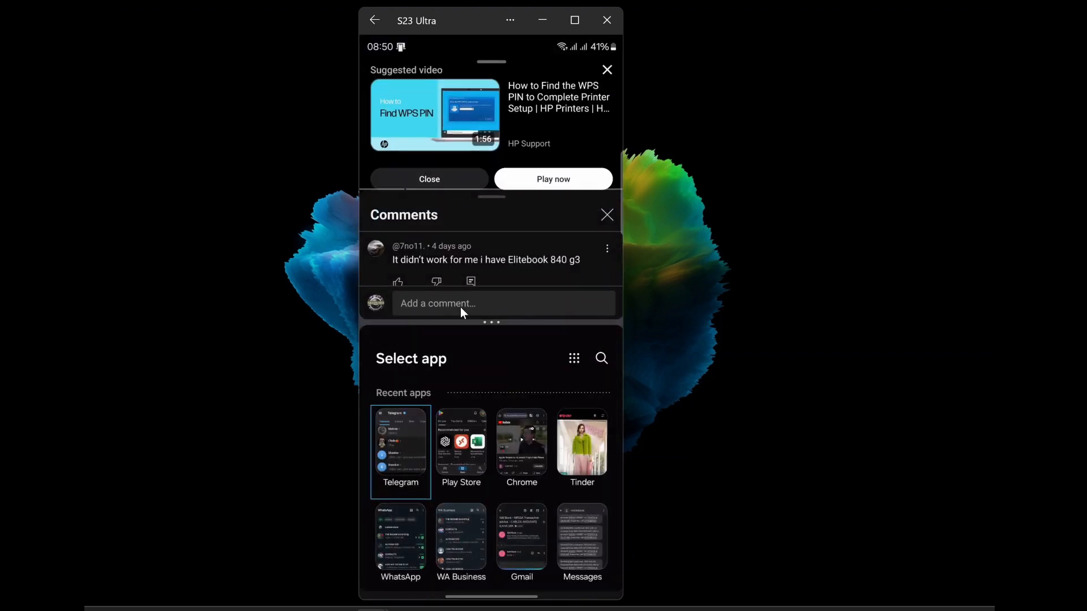
Scroll the video's comments in the split-screen view
scroll(down, 3)
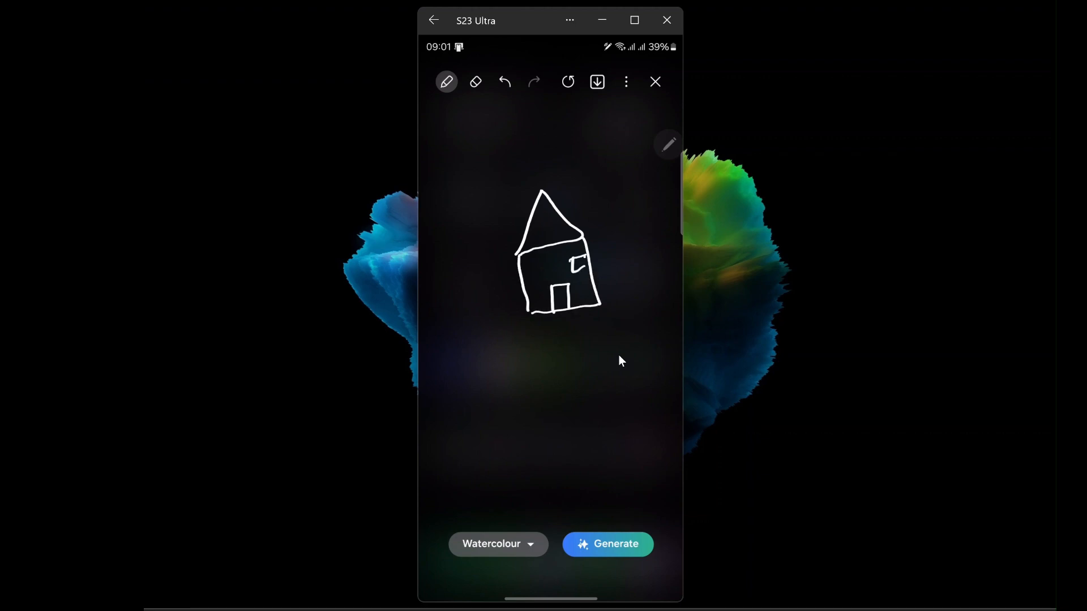
Generate a Watercolour image from the hand-drawn house sketch
click(606, 543)
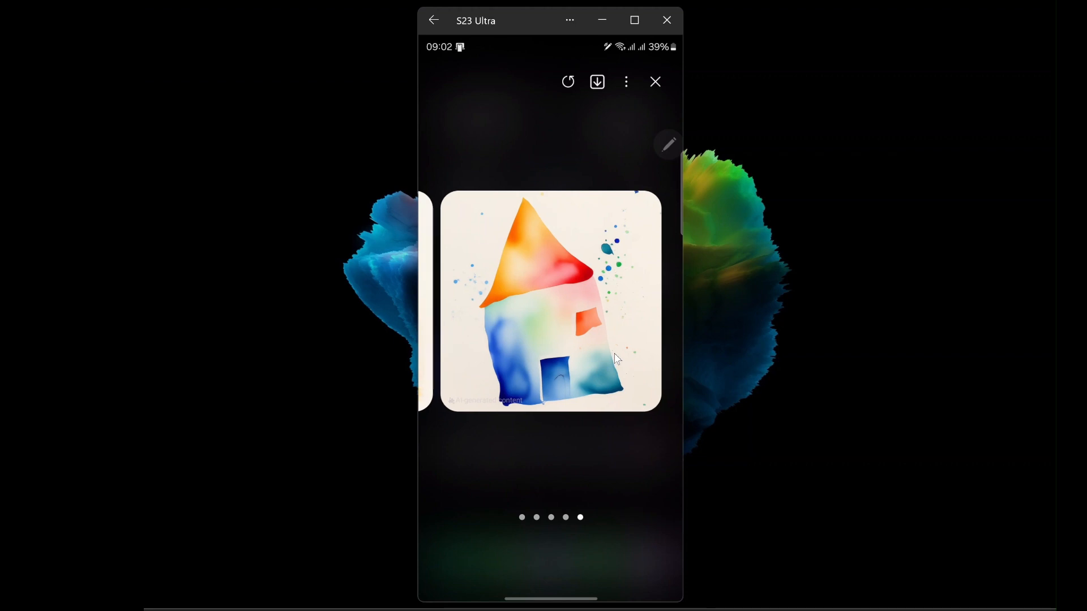
mouse_move(624, 313)
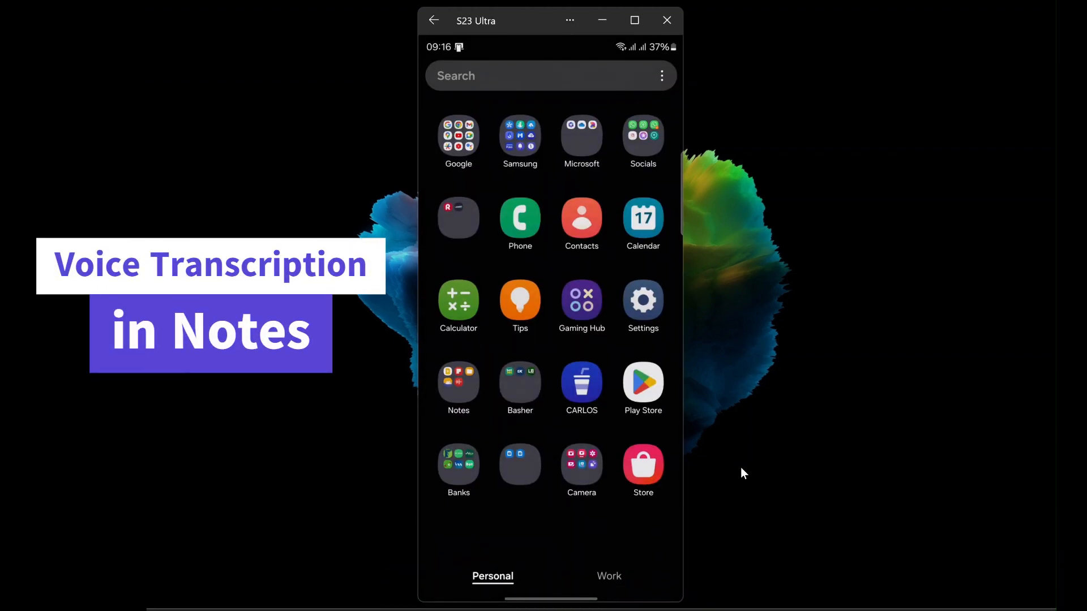
Record a 14-second voice note in Samsung Notes and transcribe Voice 001, accepting Note assist terms
click(459, 385)
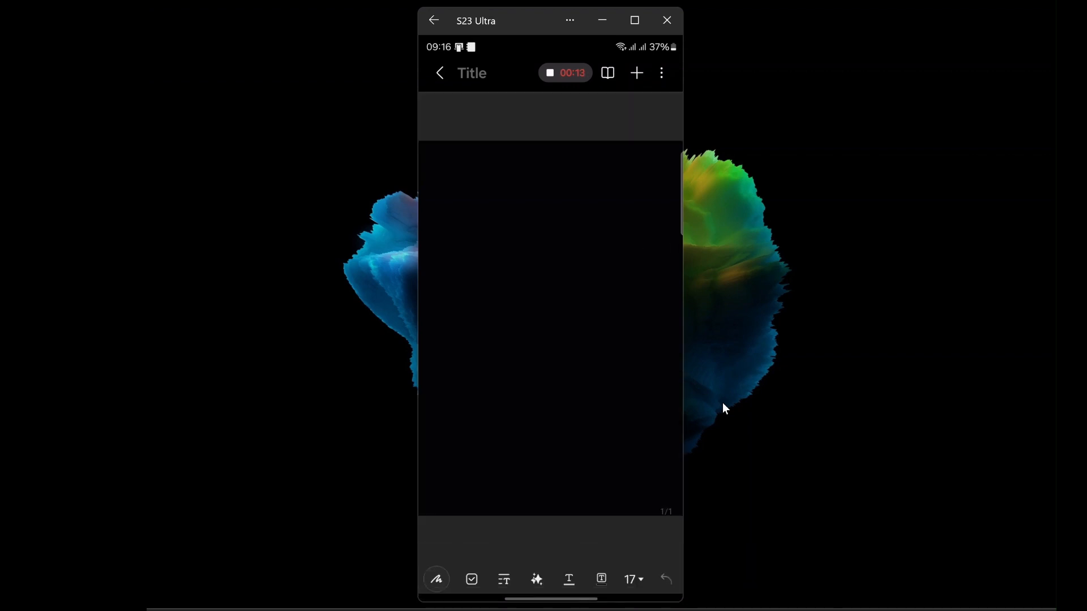
click(550, 73)
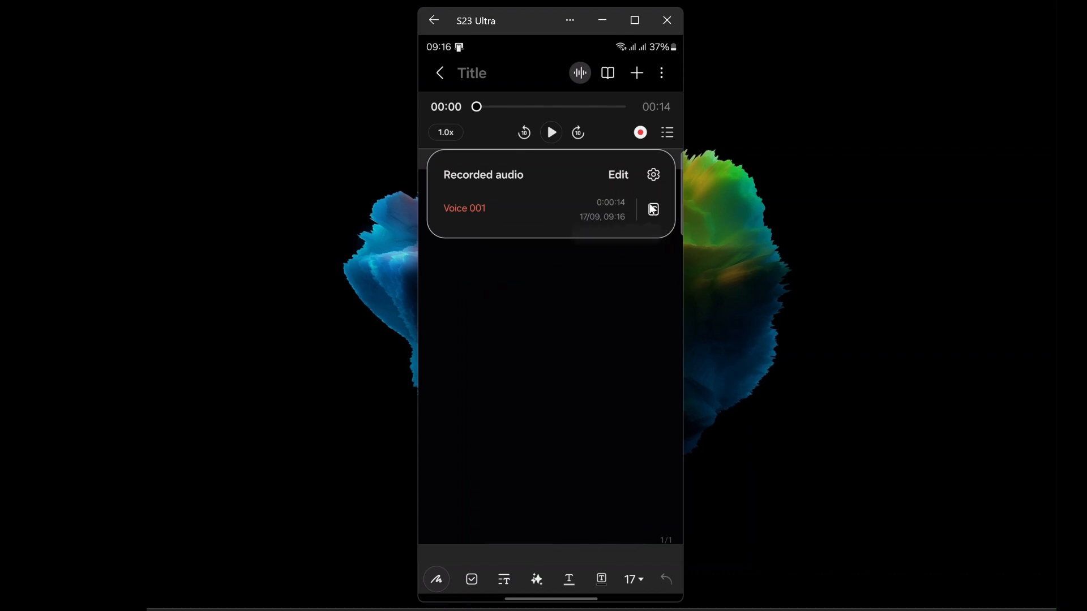
click(652, 208)
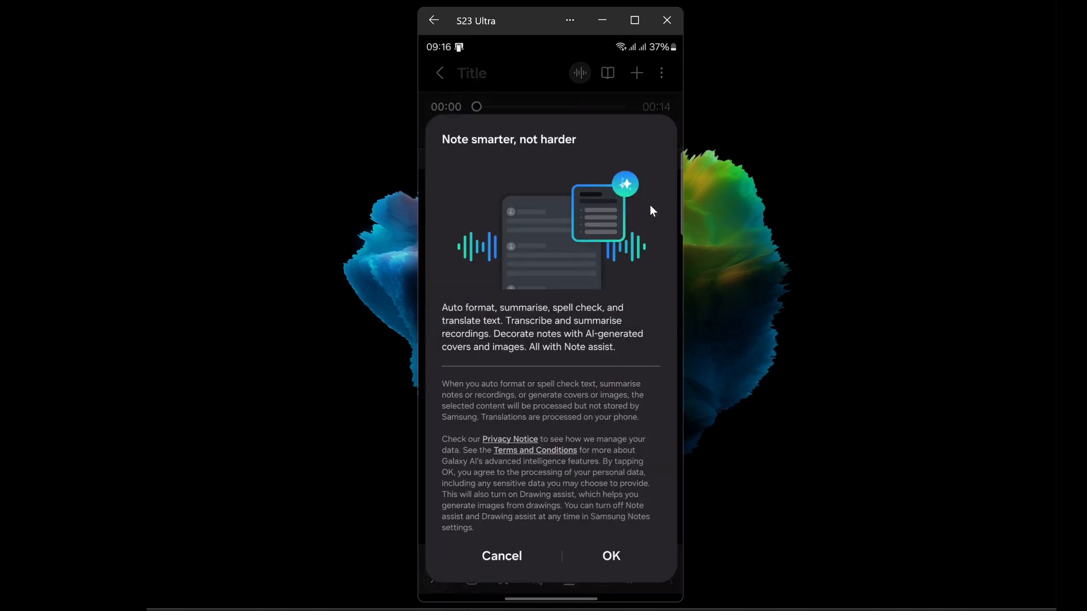
click(610, 556)
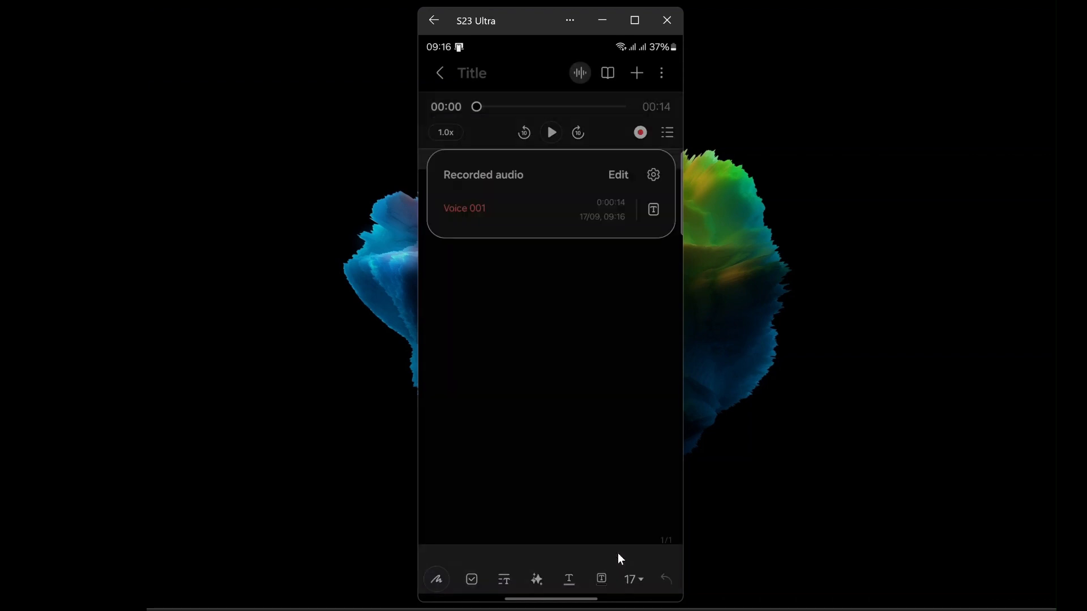
click(652, 209)
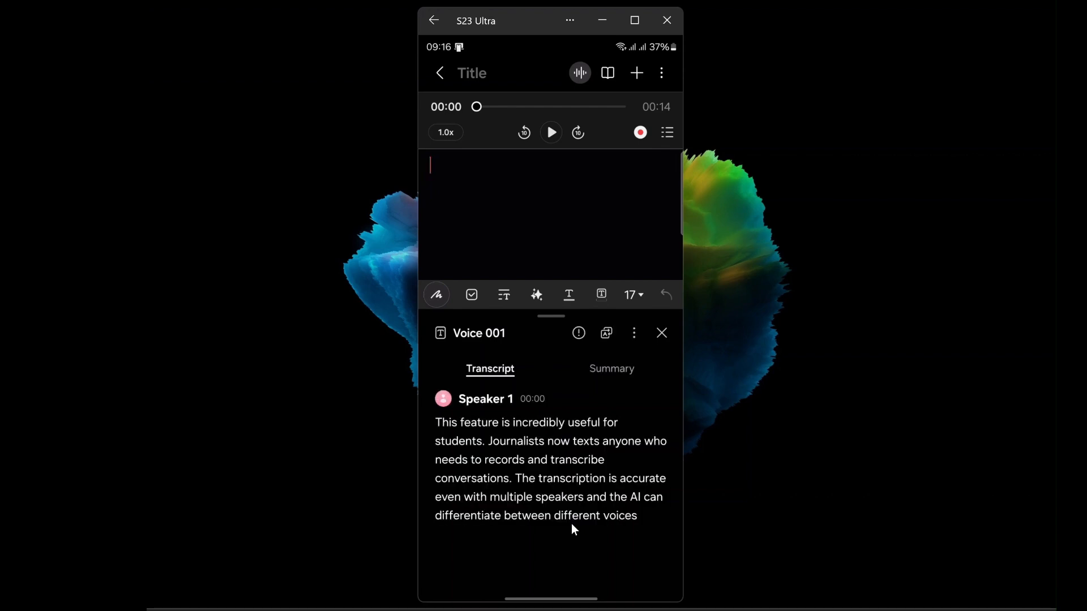
mouse_move(548, 456)
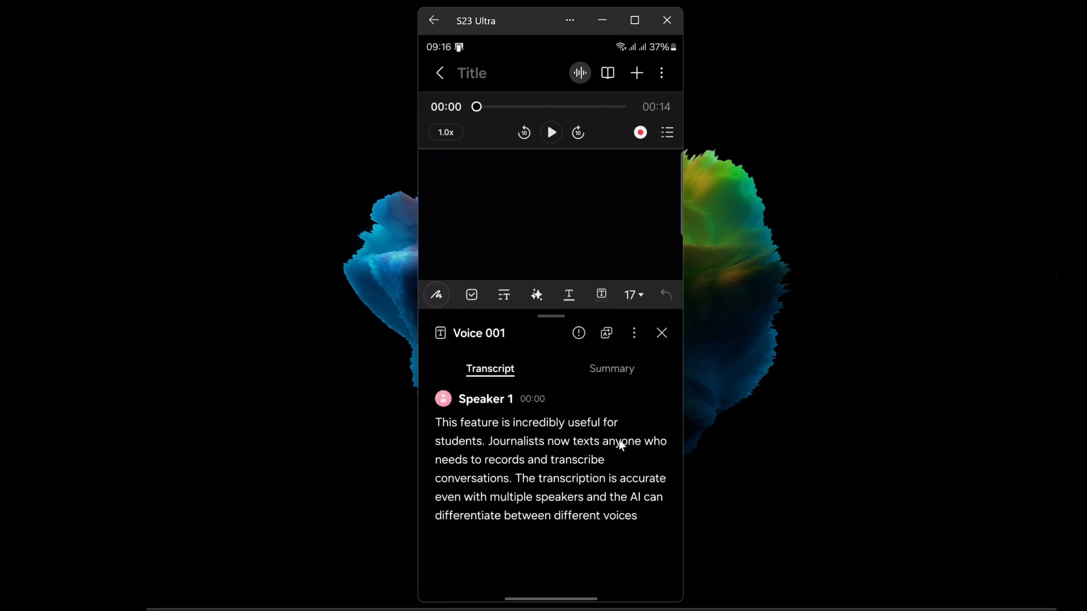
click(610, 368)
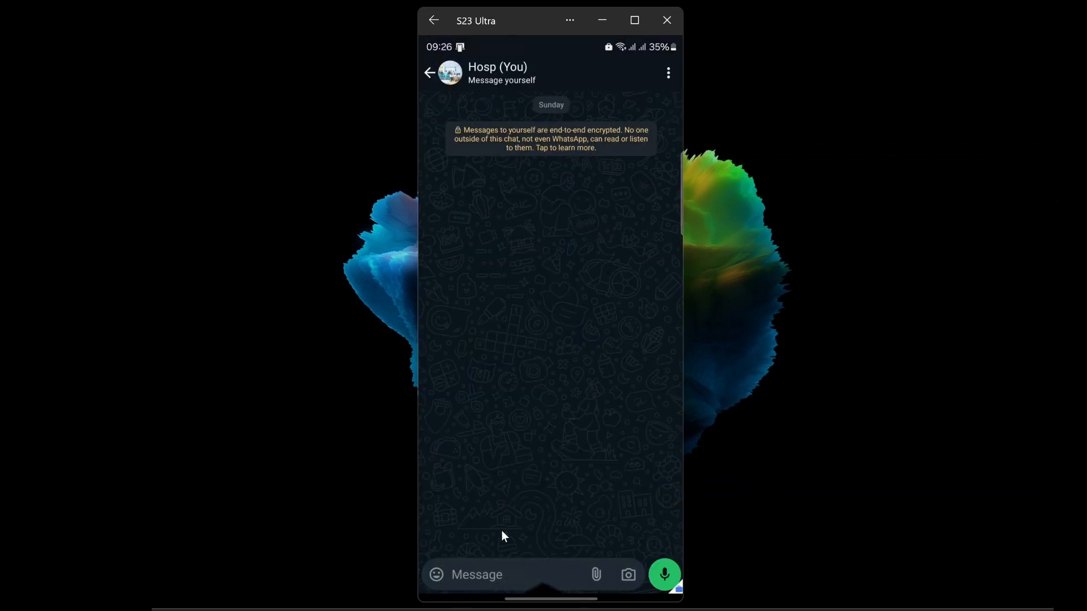
Bring up the keyboard's Galaxy AI writing tools and accept the Chat assist terms
click(486, 573)
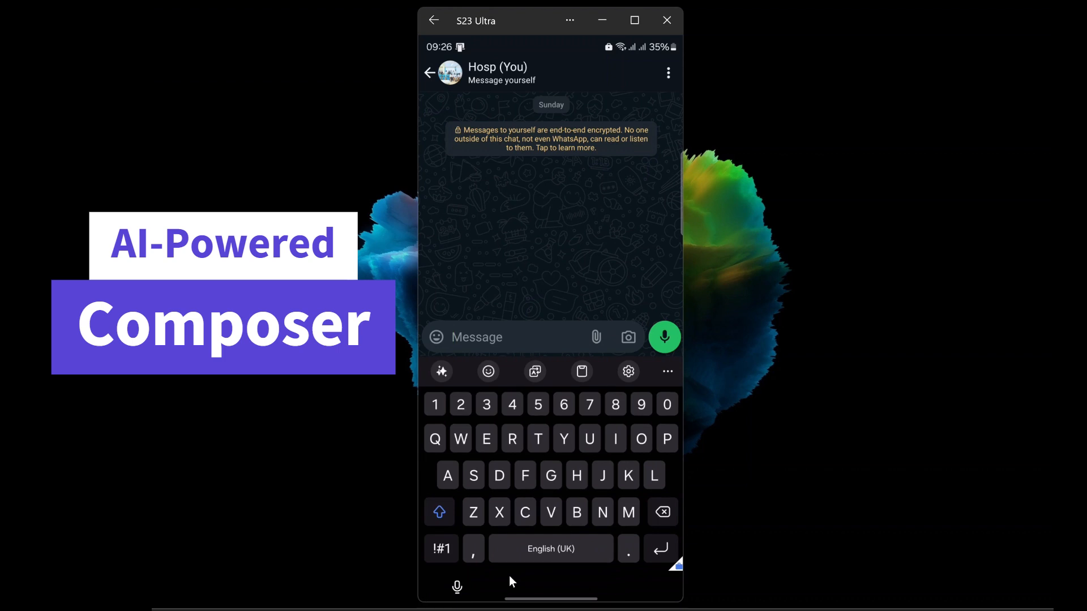
click(441, 371)
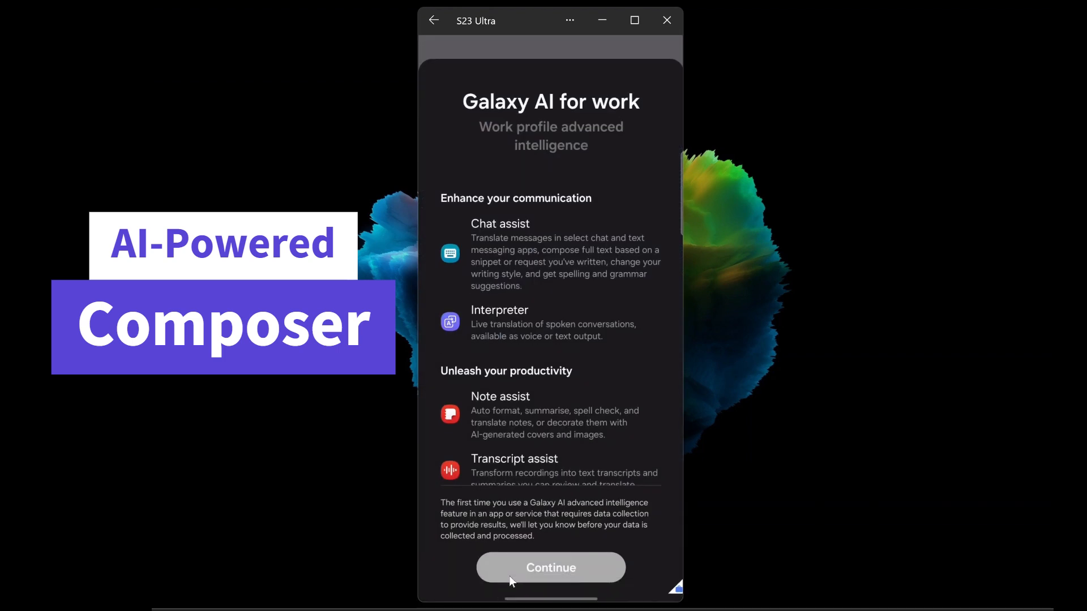
click(550, 567)
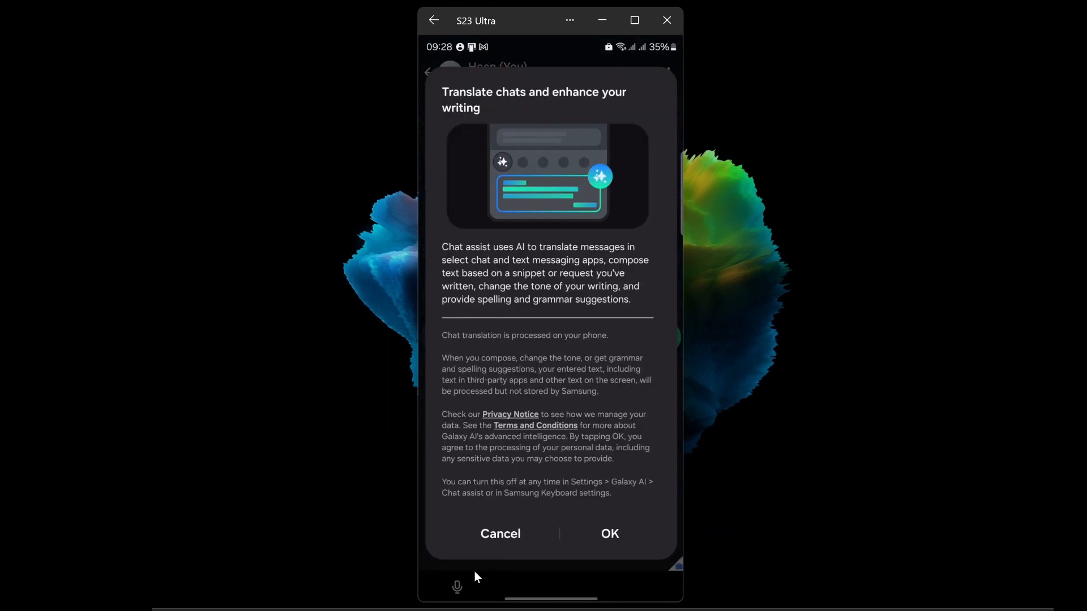
click(609, 533)
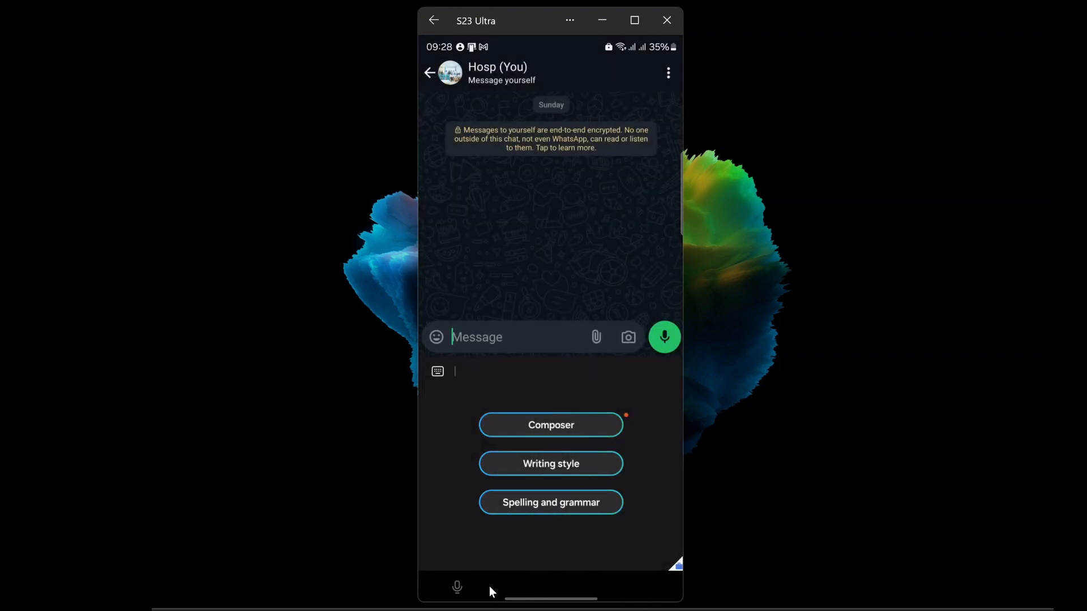
Generate a wedding invitation message with Composer and insert it into the chat
click(550, 425)
text(Write an invite letter to a friend regarding w)
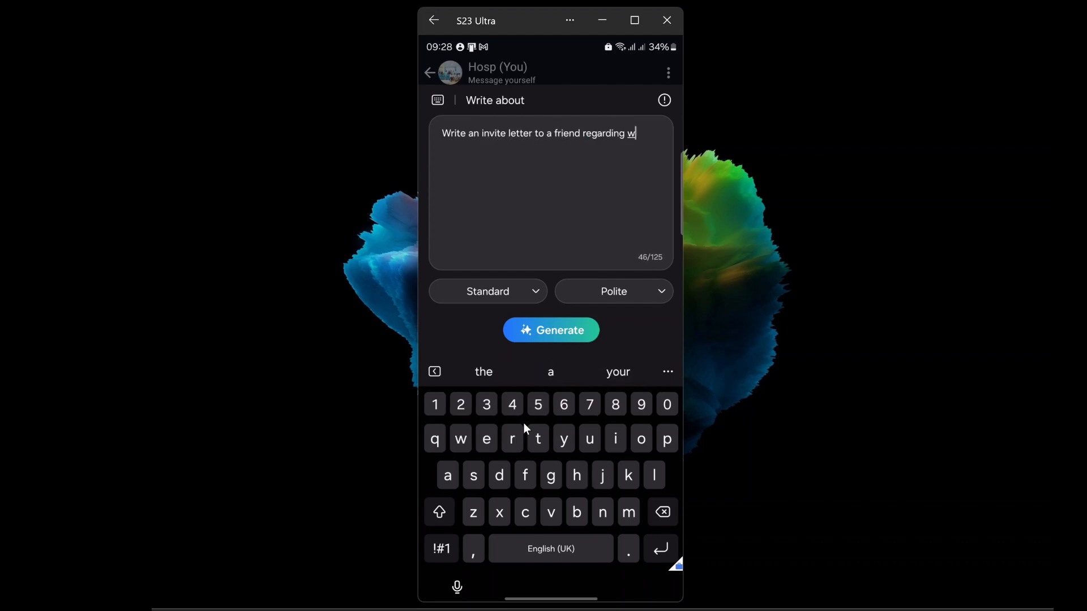
click(550, 329)
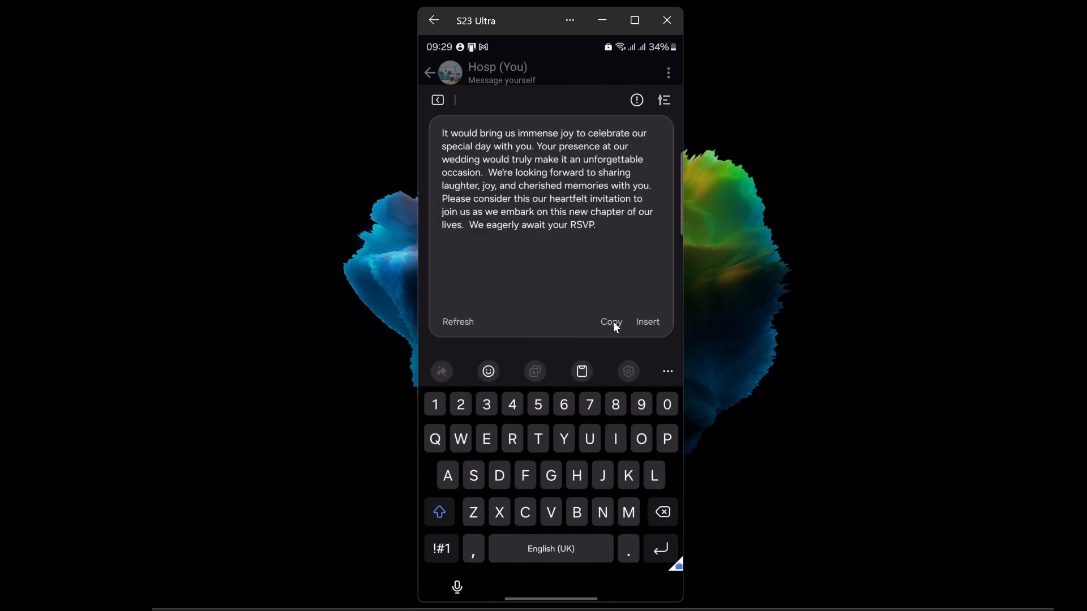
click(457, 322)
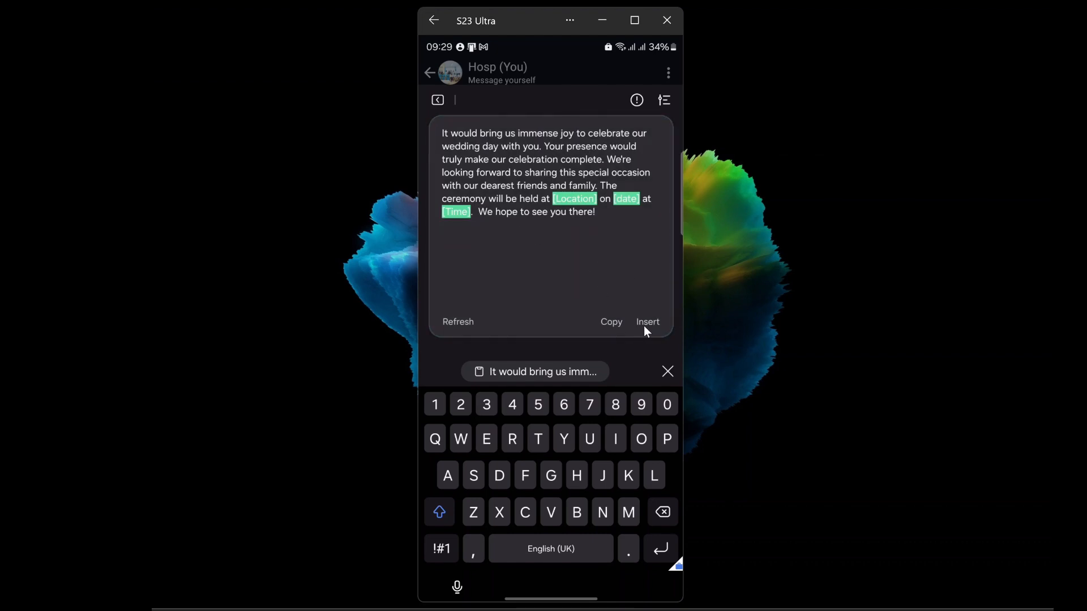
click(648, 321)
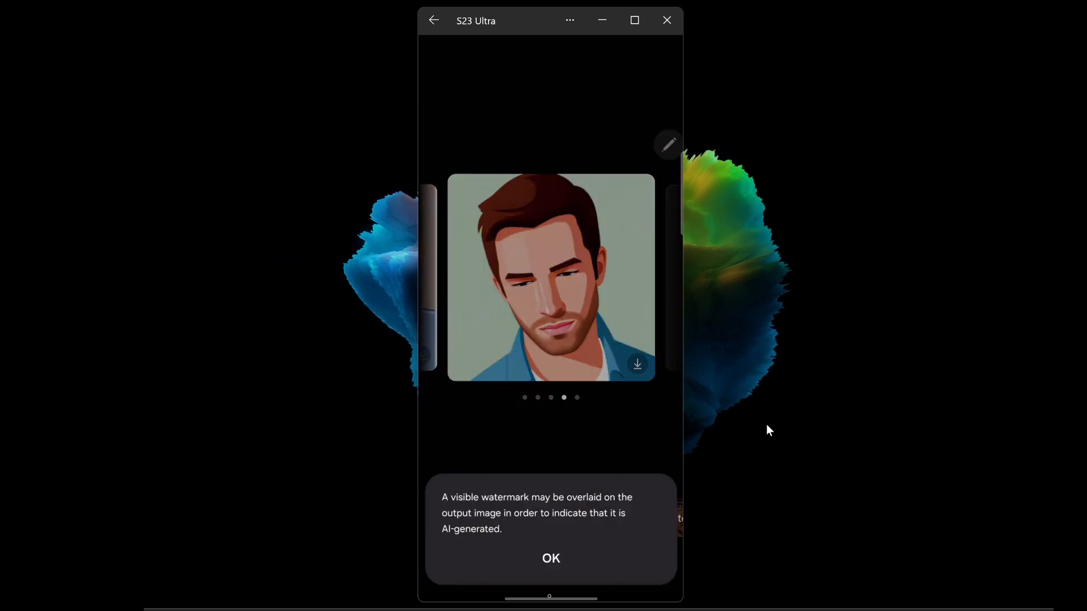
Acknowledge the watermark notice, select the boy, sketch a halo and generate the edit
click(550, 558)
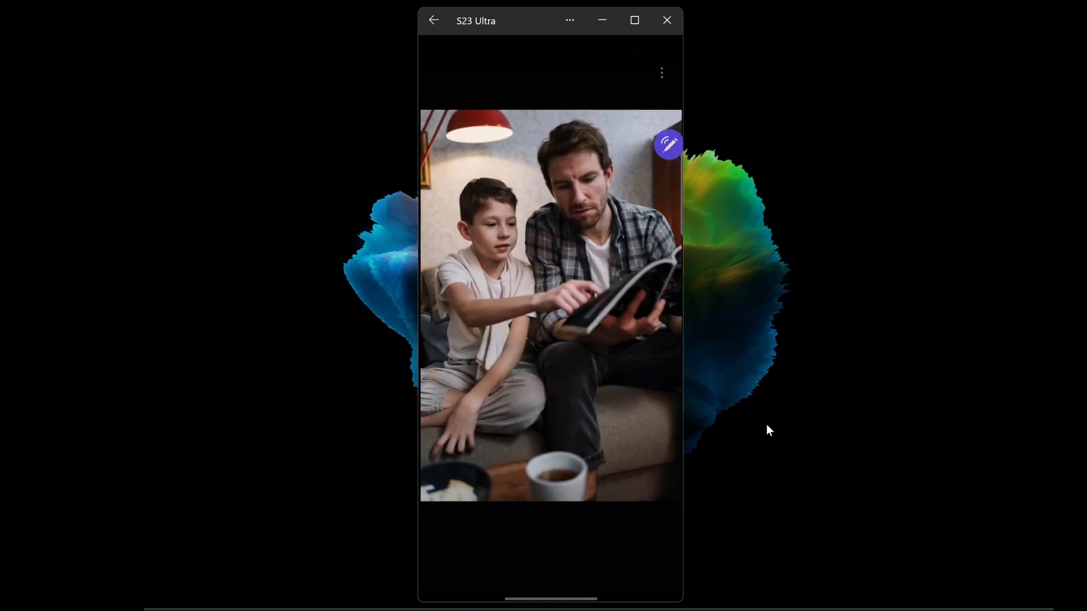
click(486, 278)
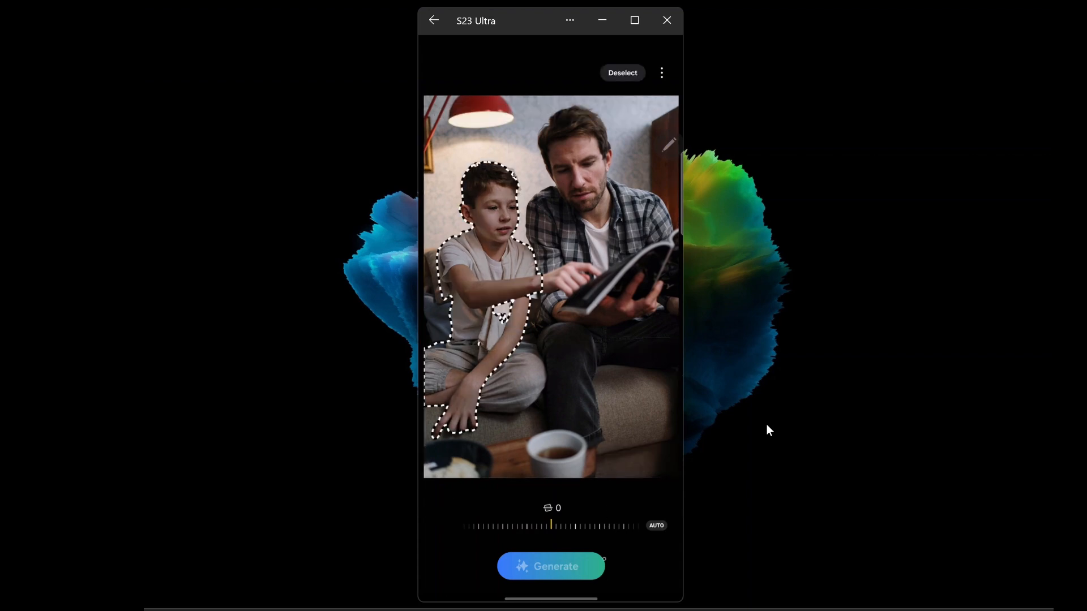
click(550, 566)
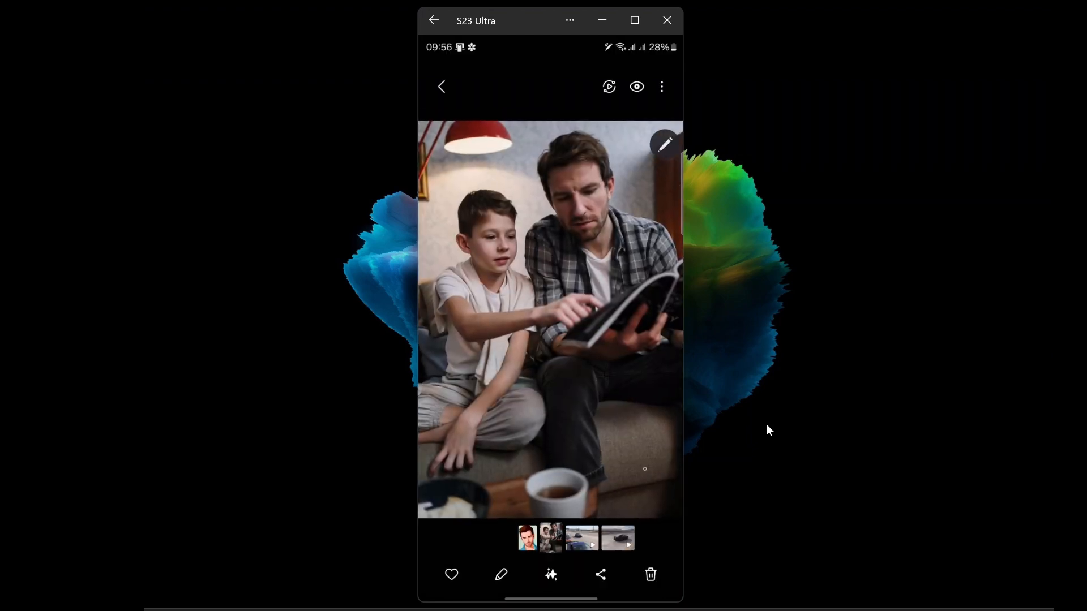
click(551, 574)
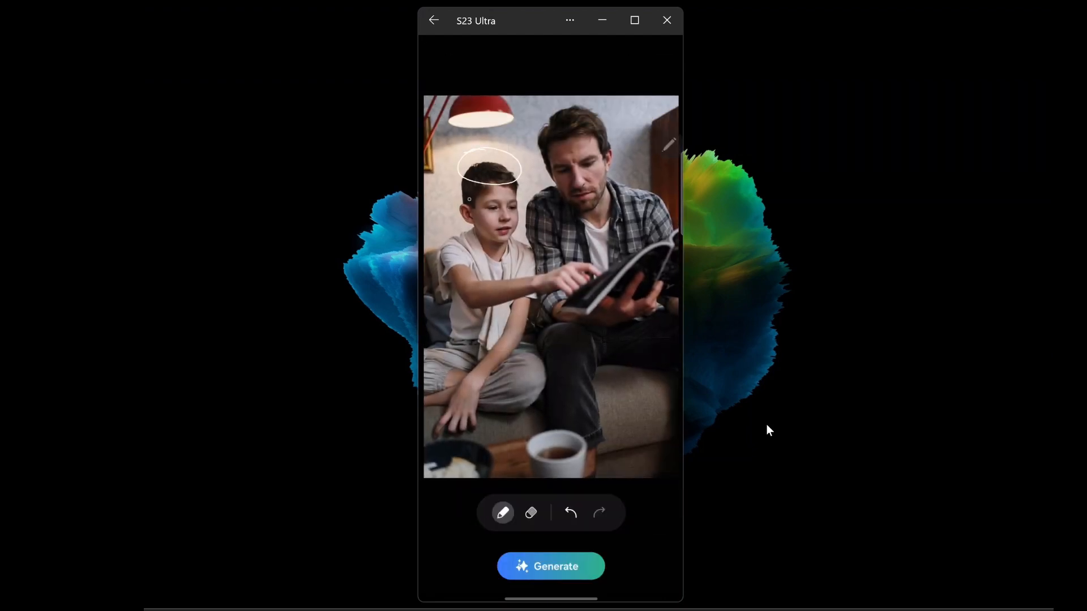
click(550, 566)
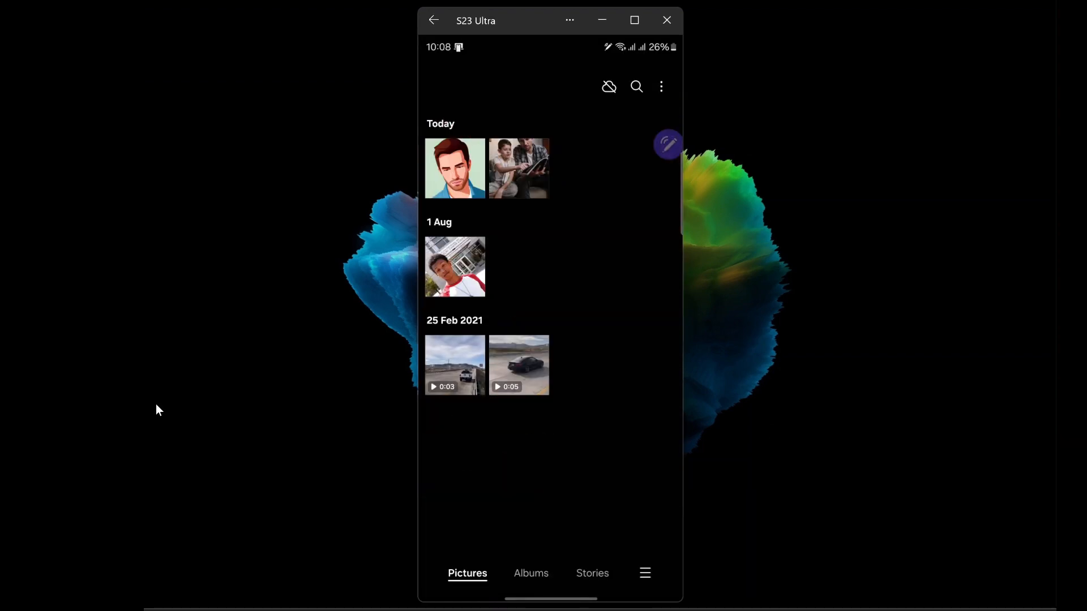
Apply a motion effect to the 1 Aug selfie and return to the picture grid
click(455, 266)
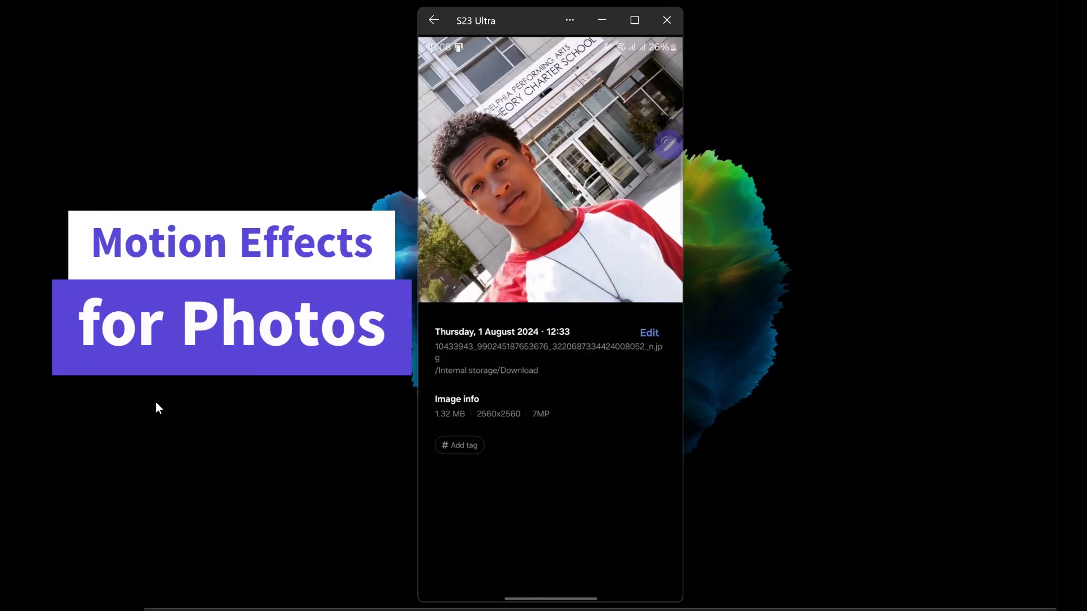
click(647, 333)
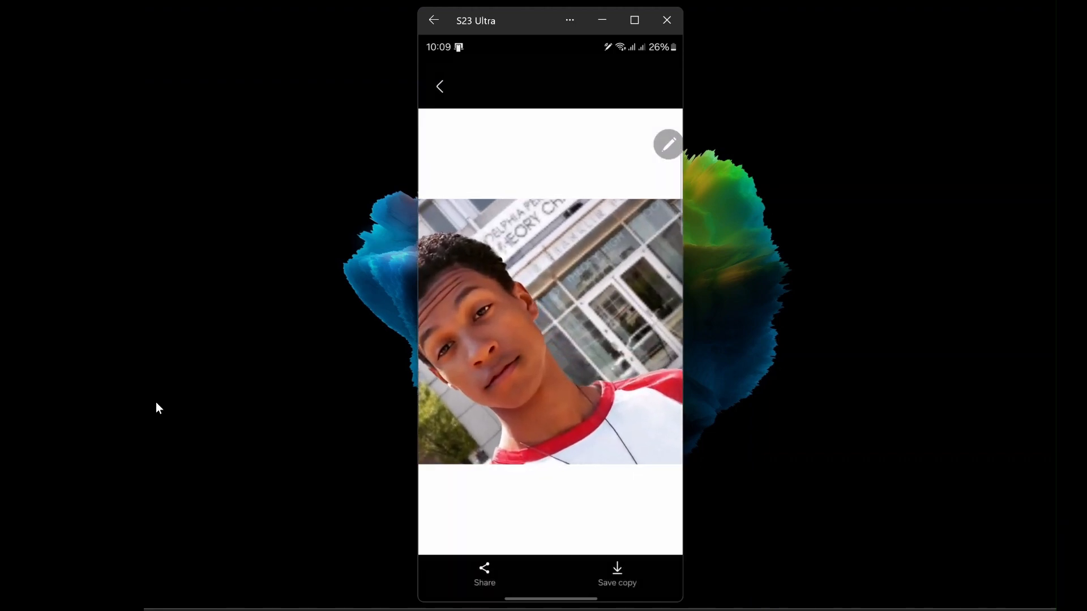
click(439, 86)
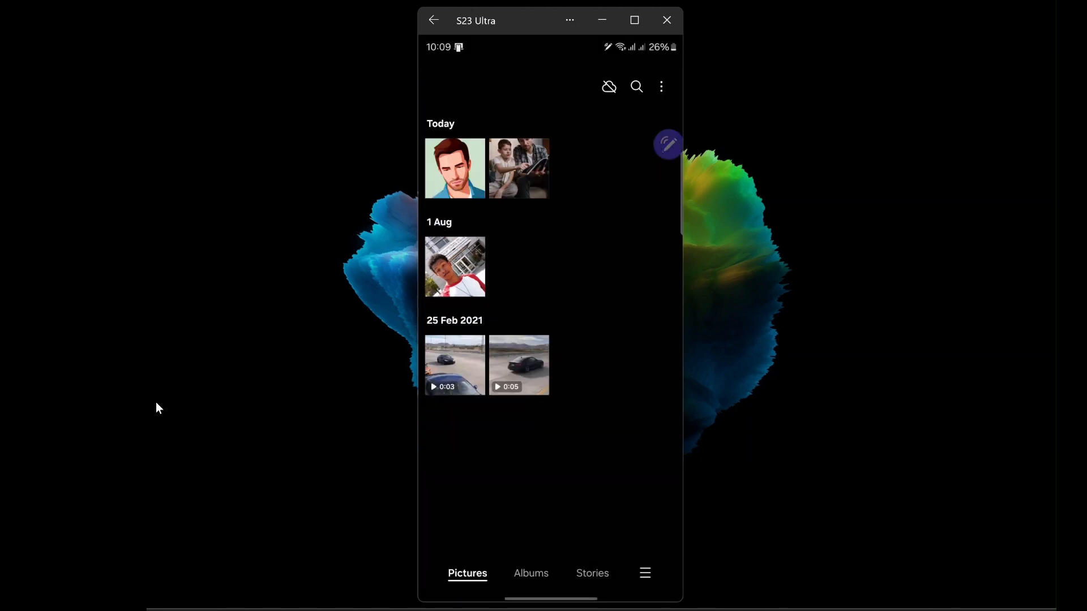
Play and pause the short highway video, then reach the home-screen Notes folder
click(455, 366)
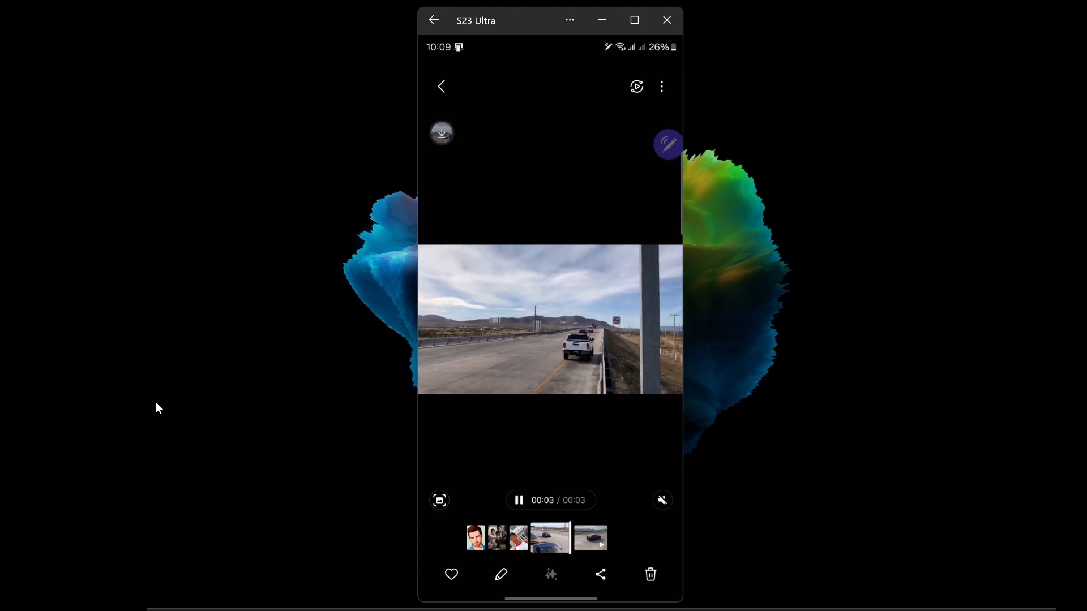
click(441, 133)
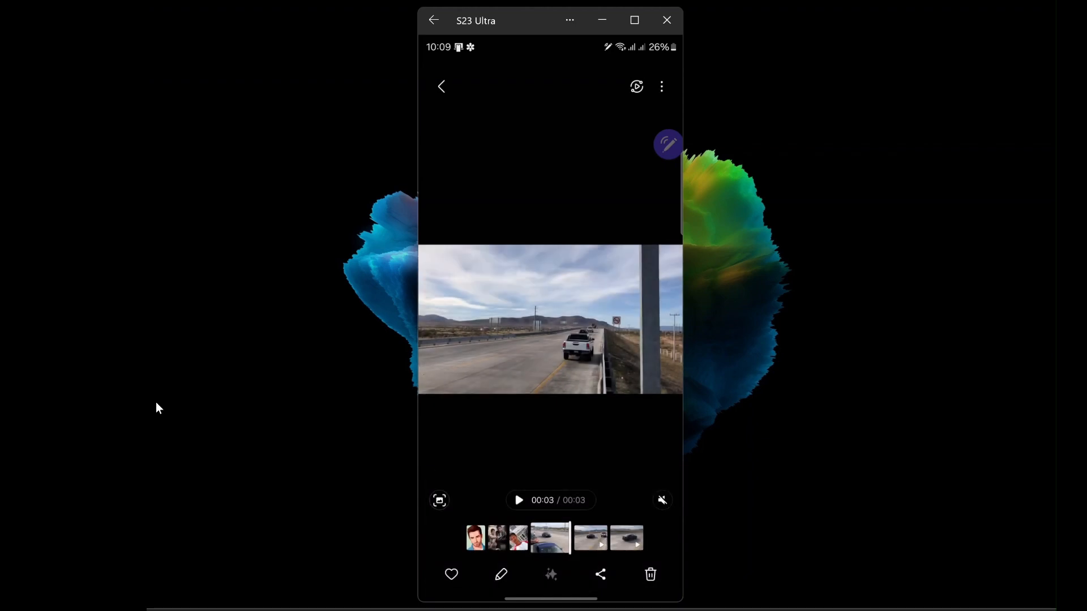
click(519, 499)
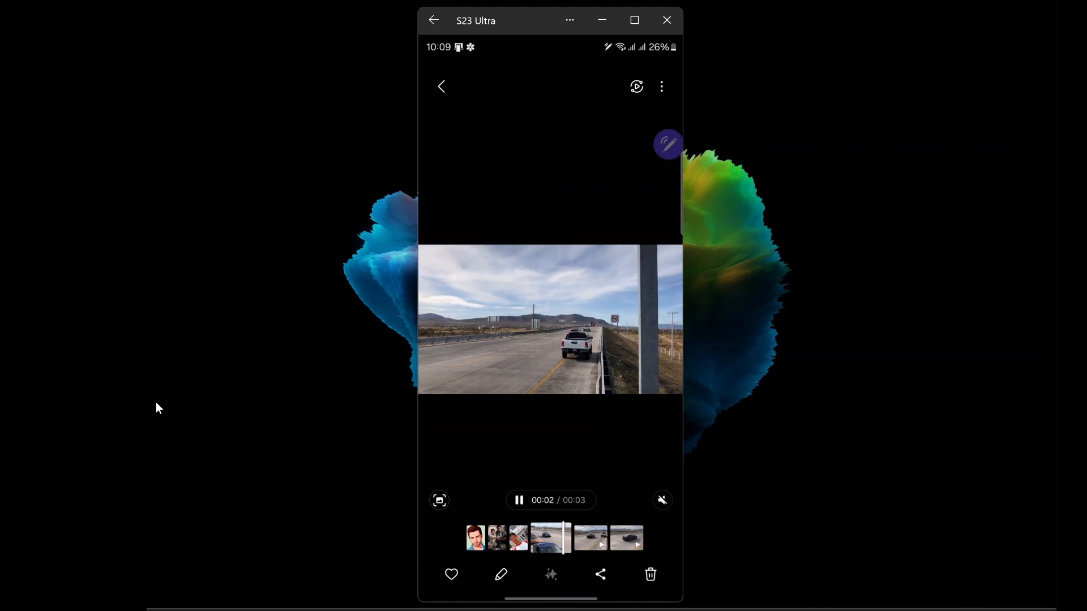
click(441, 88)
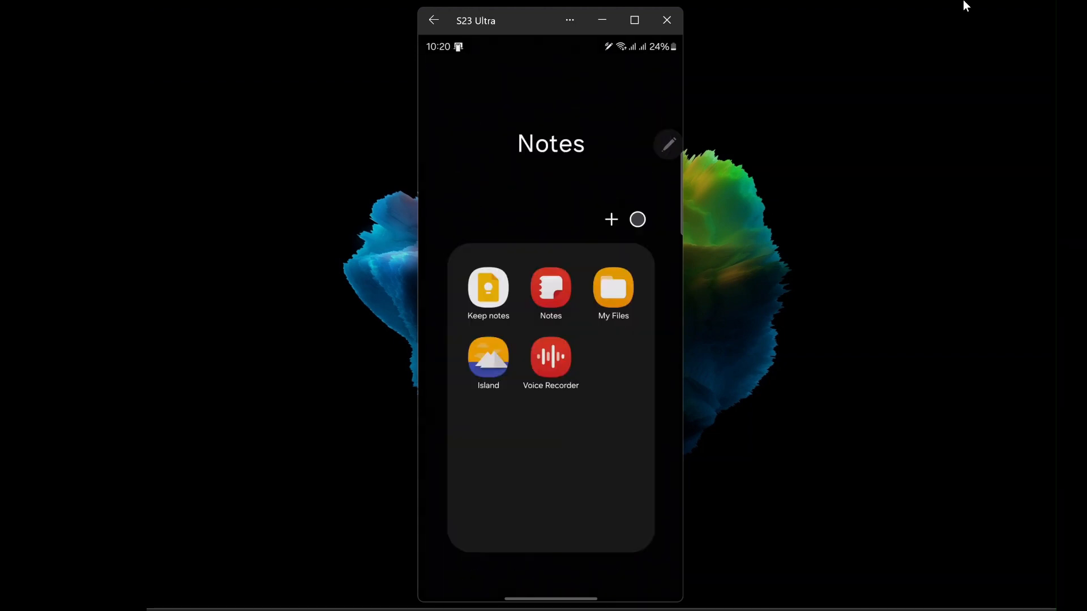
View the My Files PDF documents list, then return to the apps drawer
click(613, 287)
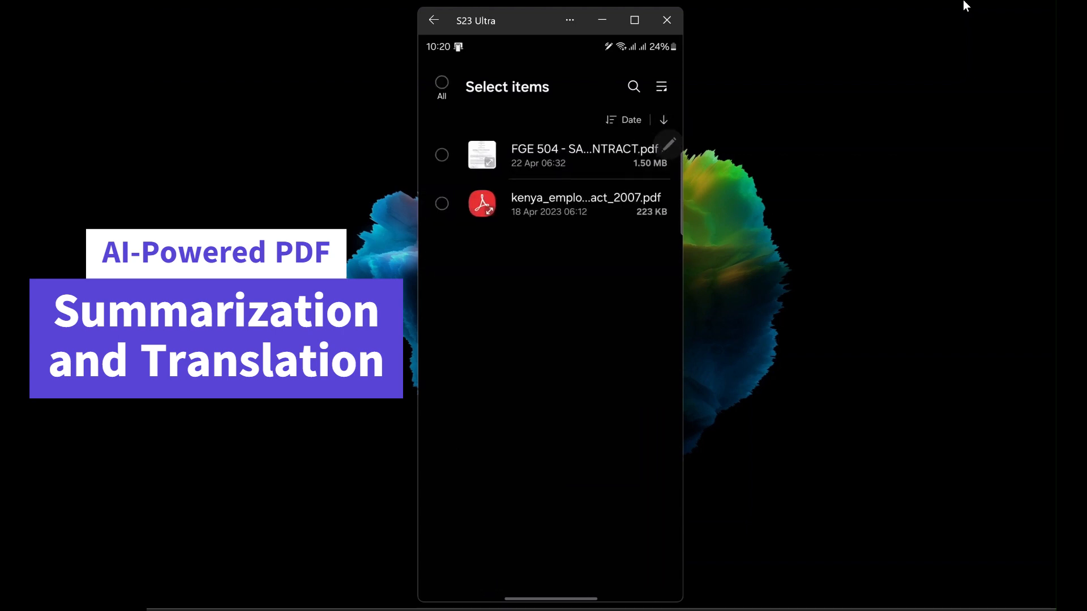
click(584, 149)
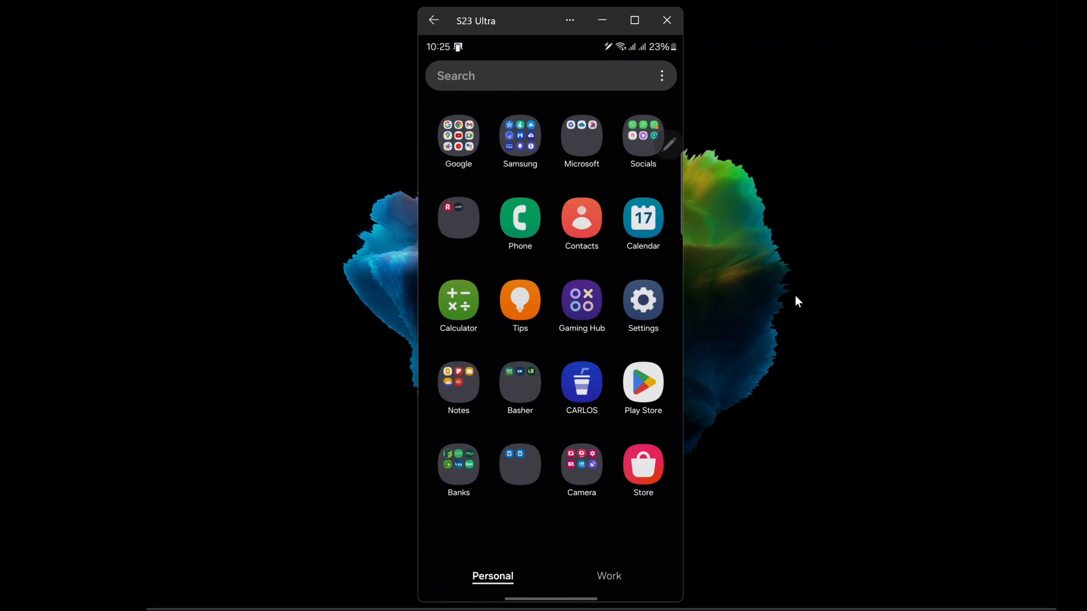
Add the My Files Recordings folder as a shortcut on the home screen
click(459, 380)
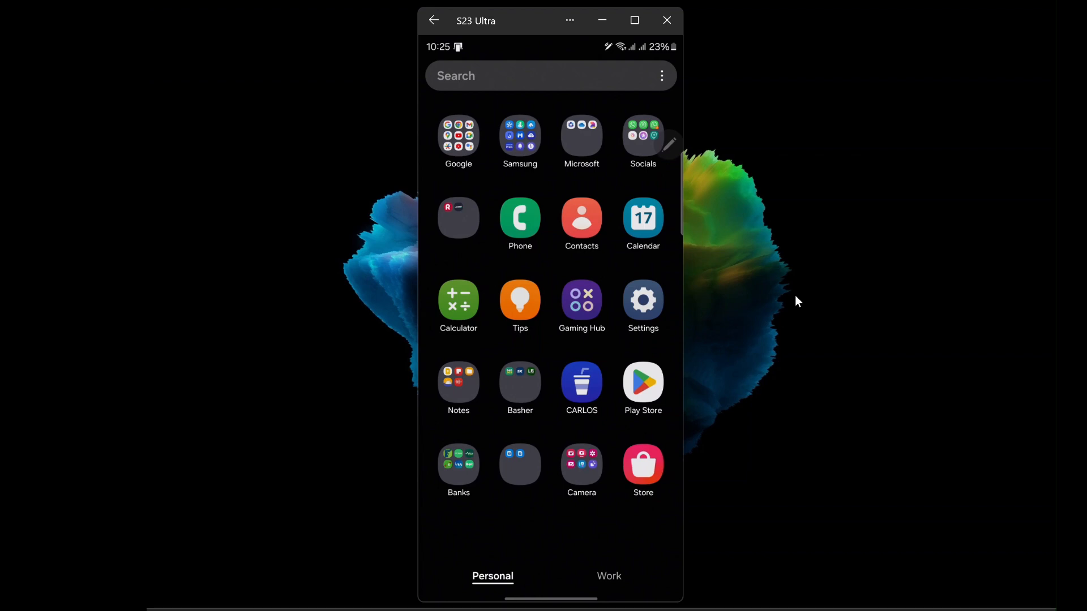
click(459, 384)
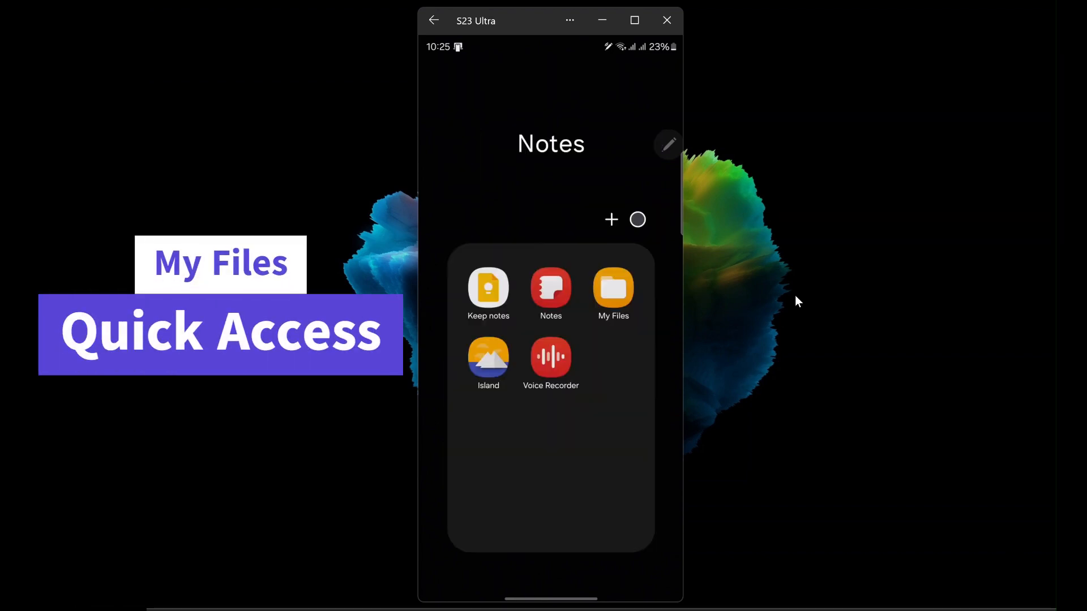
click(612, 289)
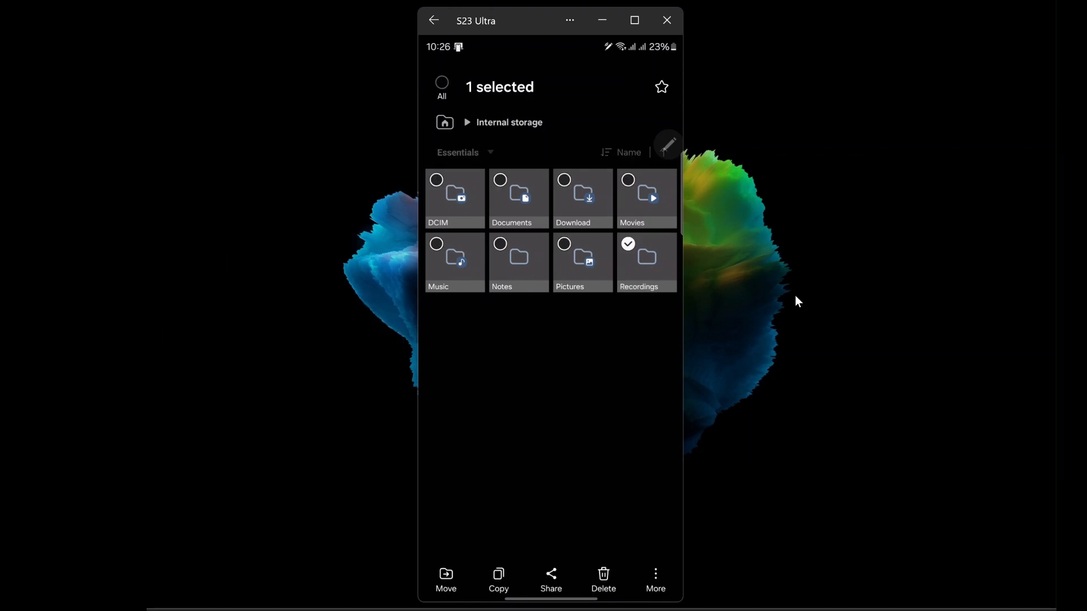
click(655, 578)
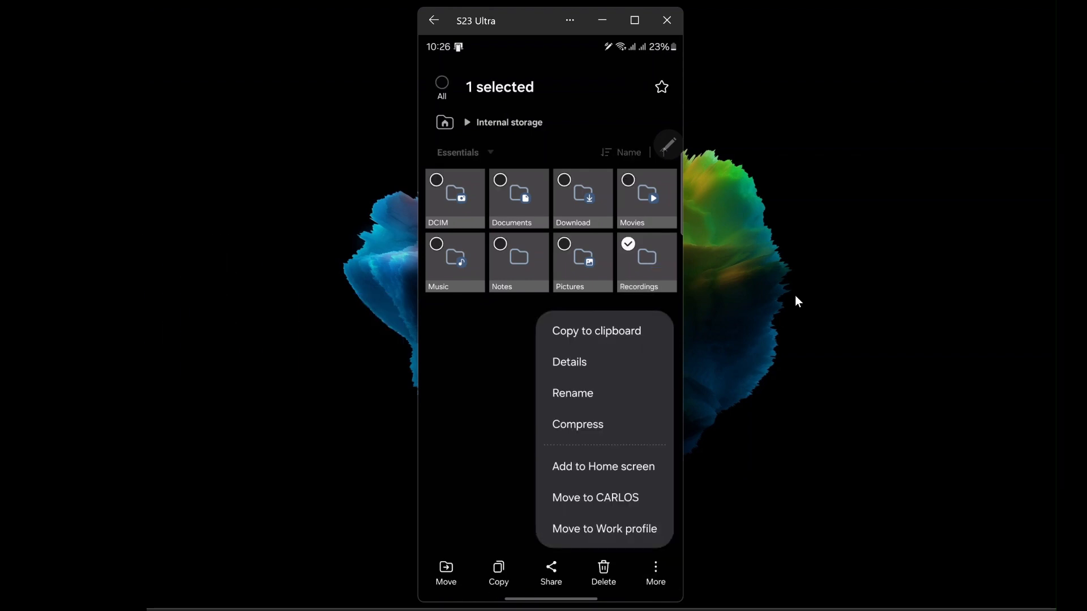
click(603, 466)
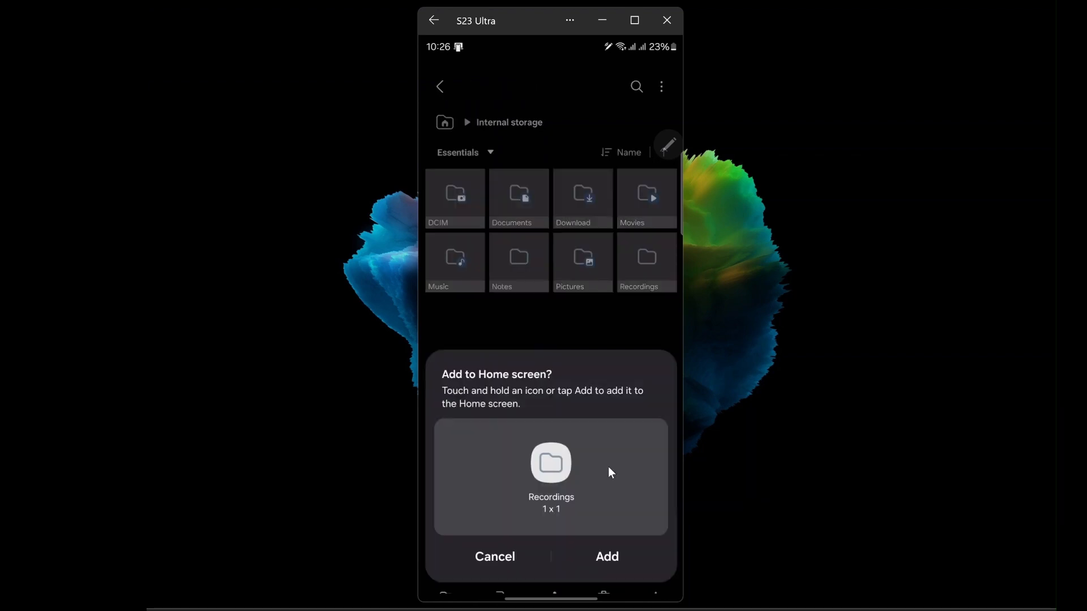
click(604, 557)
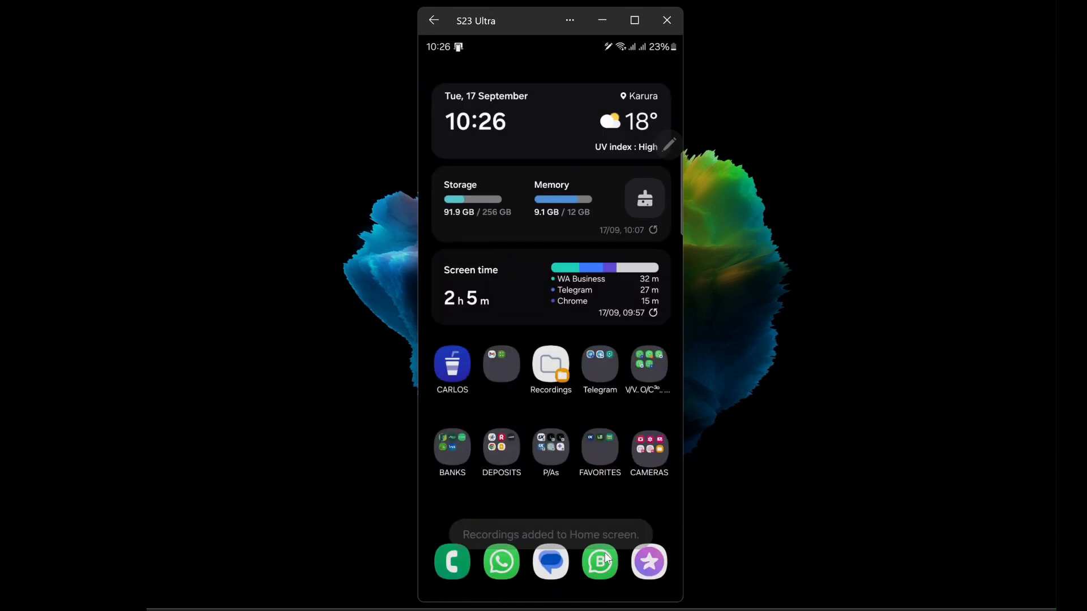
Go to the Phone app's Contacts list
click(452, 562)
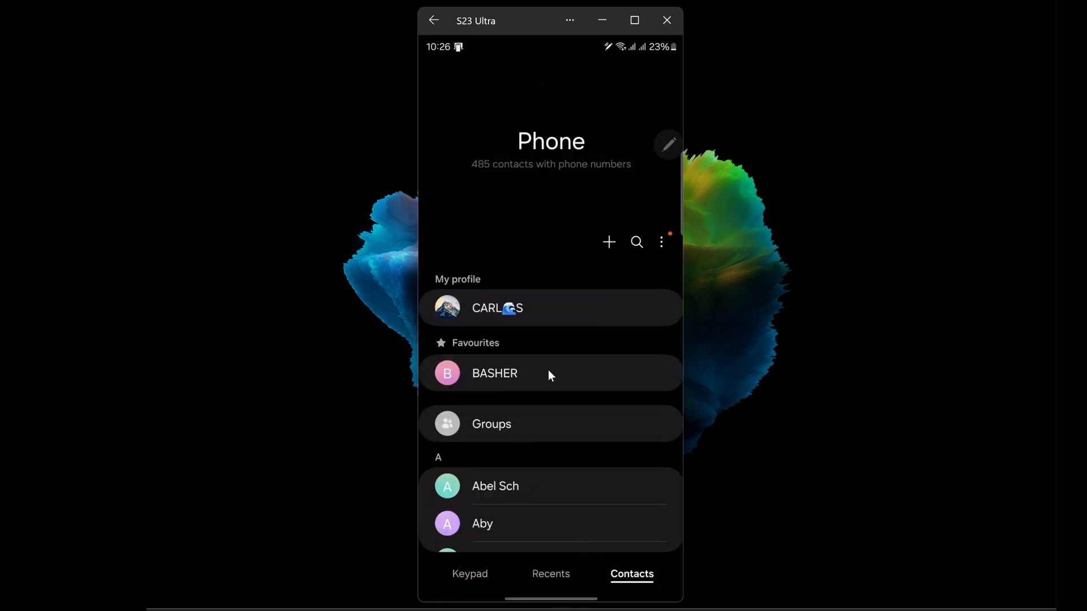
Reach the Phone app's Answering and ending calls settings via the ⋮ menu
click(660, 243)
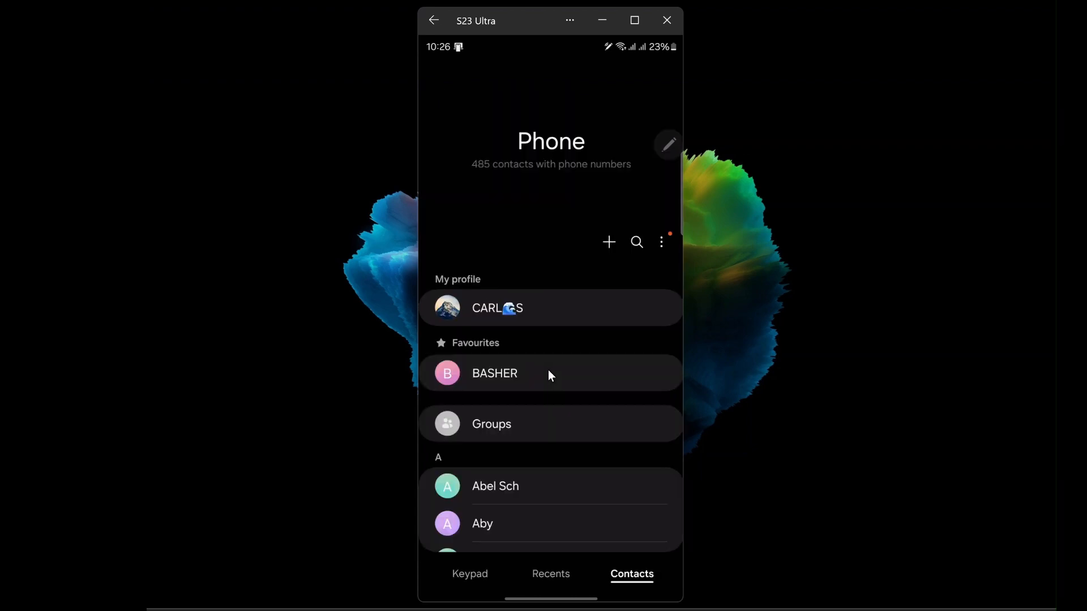
click(660, 243)
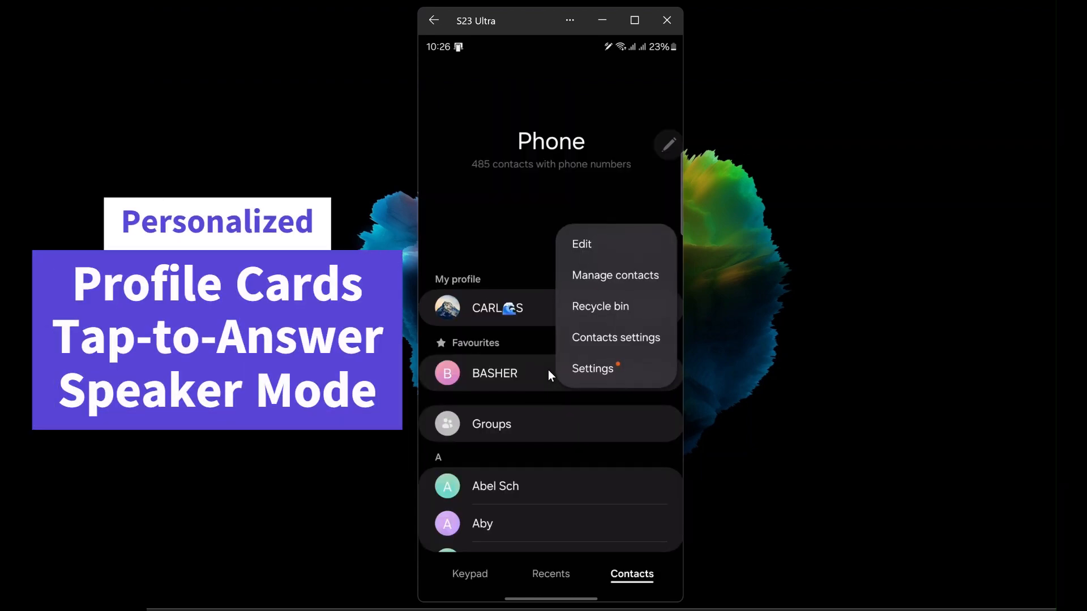
click(592, 368)
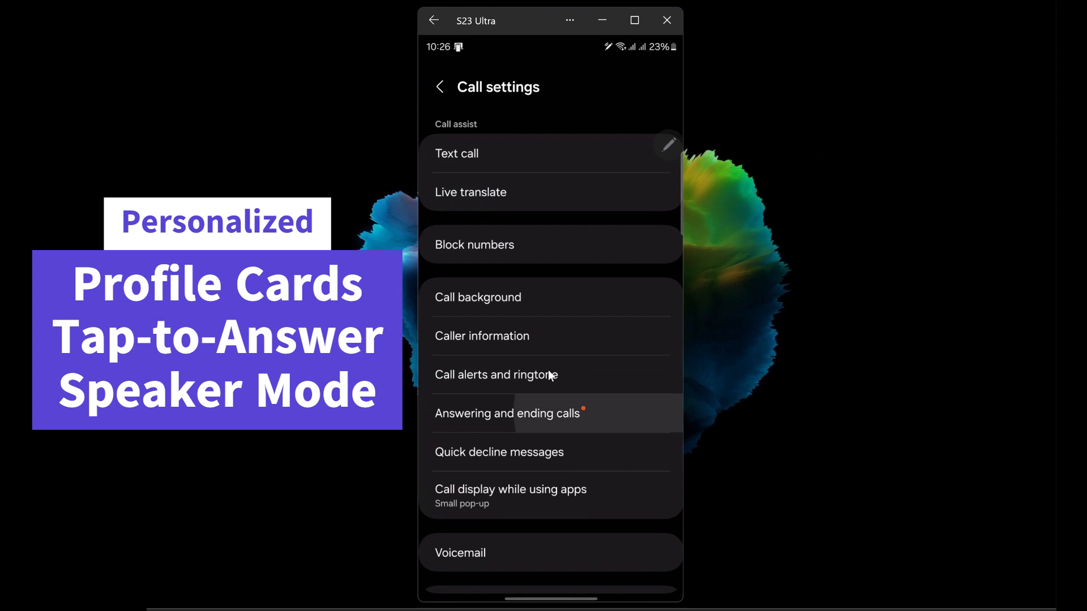
click(508, 413)
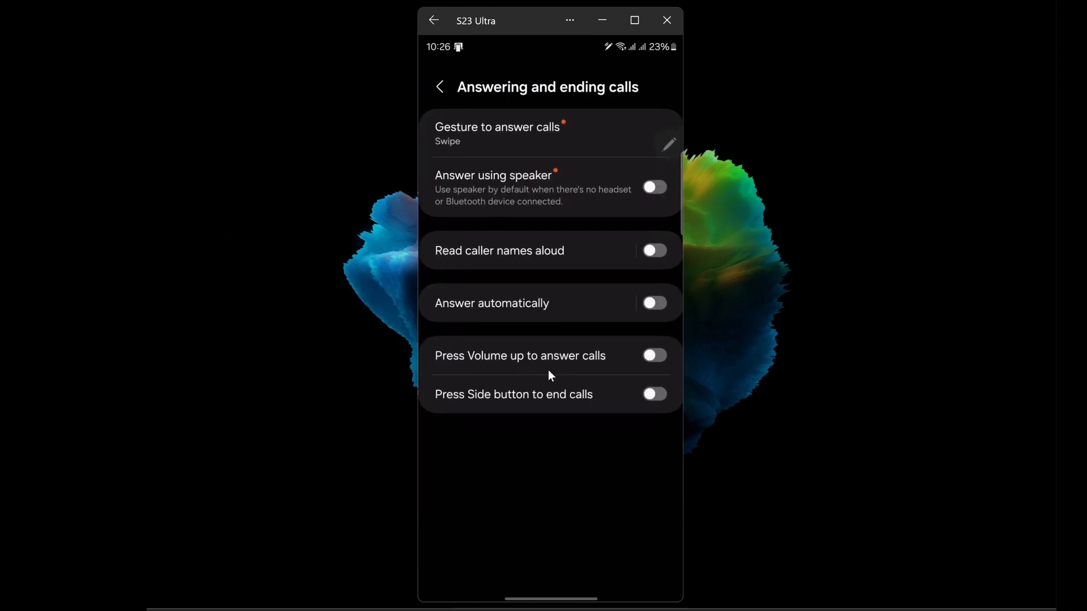